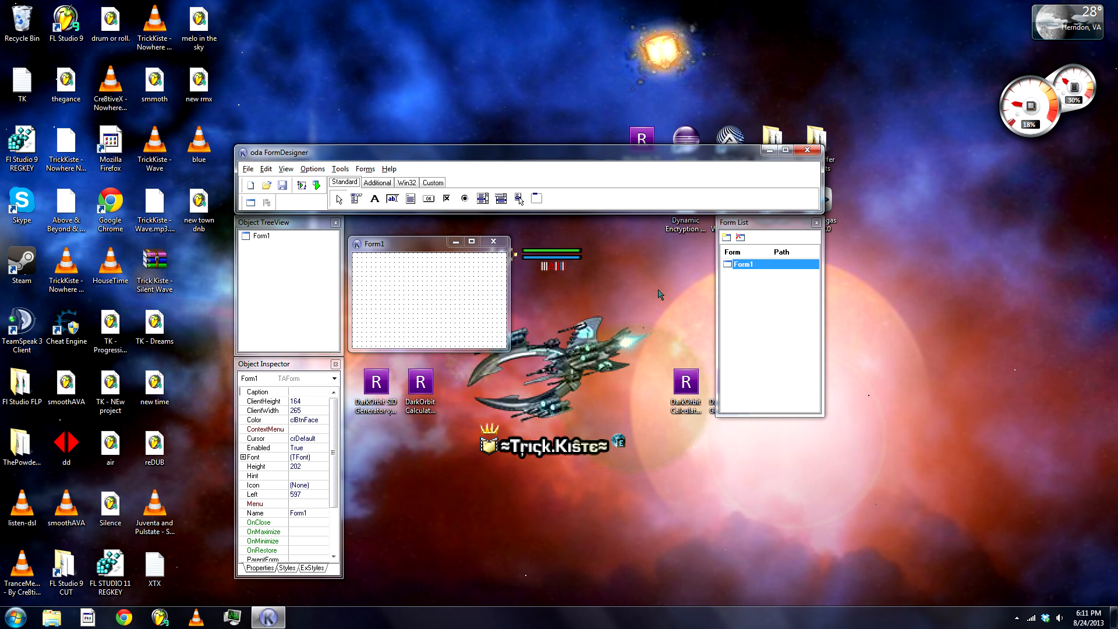
mouse_move(588, 300)
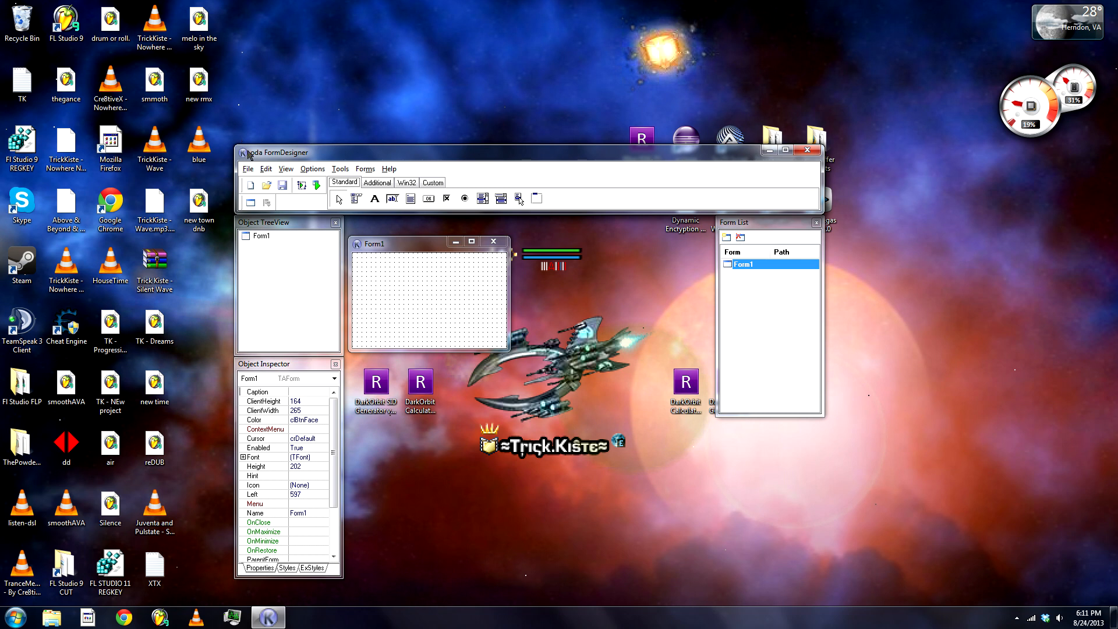
mouse_move(265, 169)
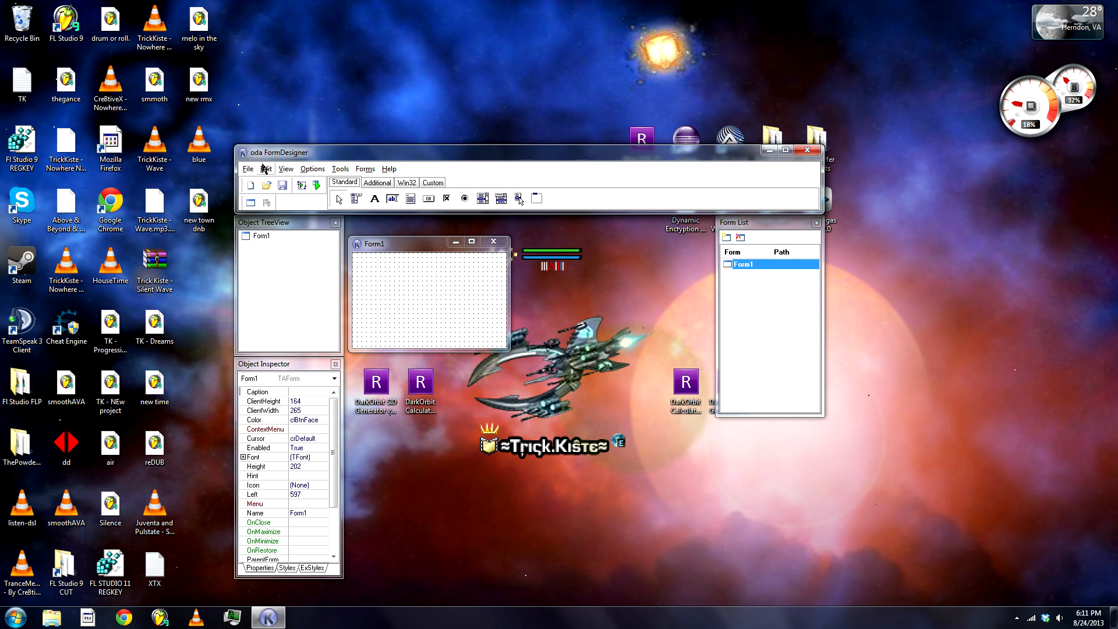
mouse_move(399, 247)
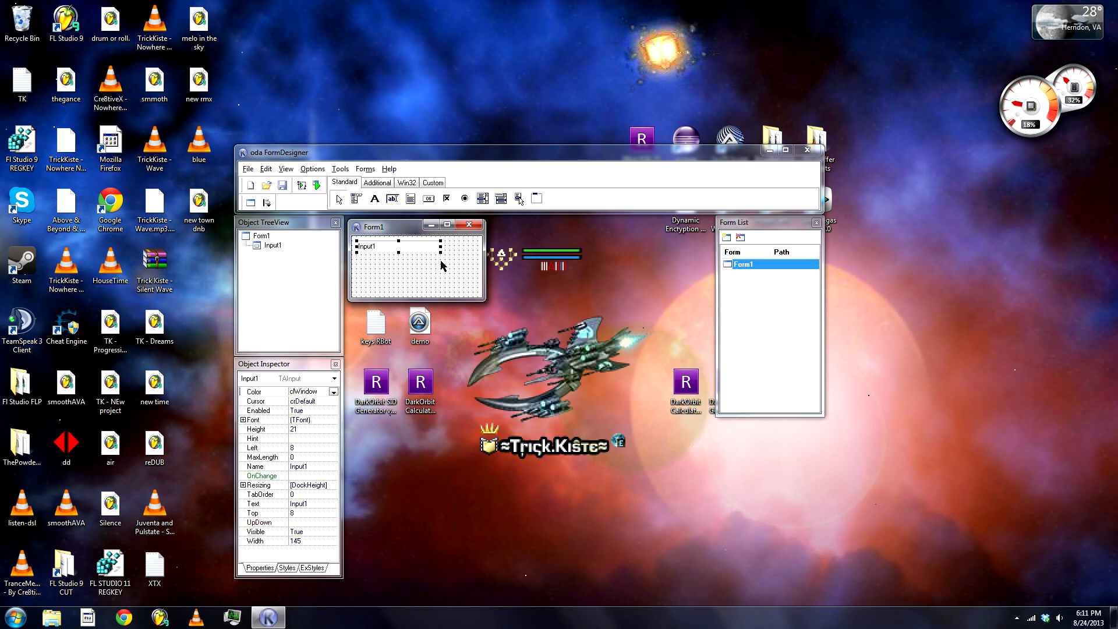
mouse_move(426, 248)
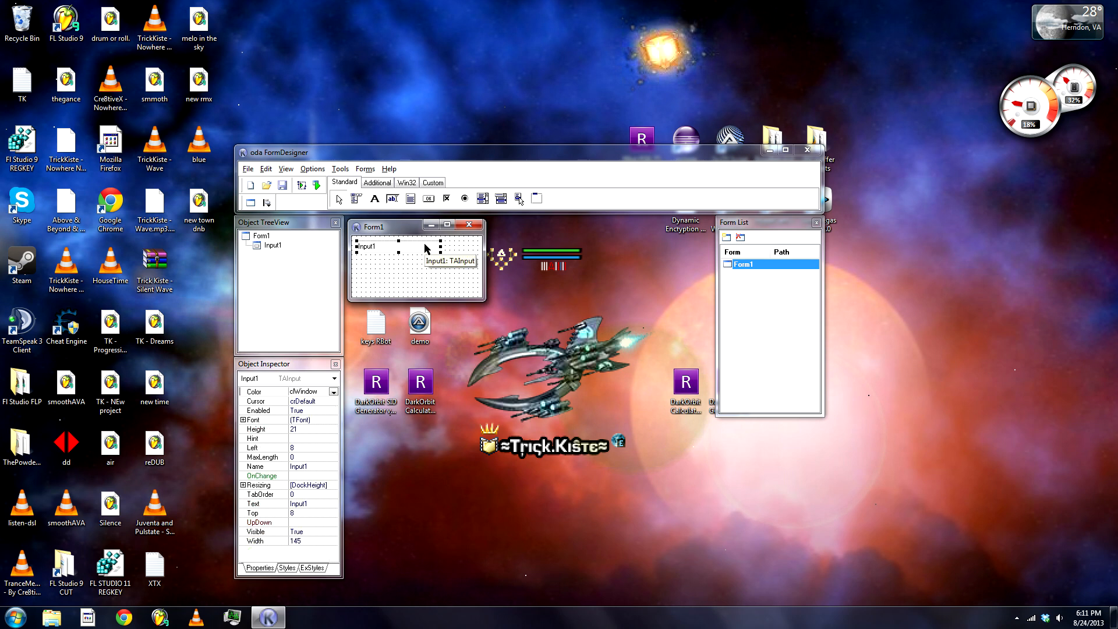
mouse_move(415, 265)
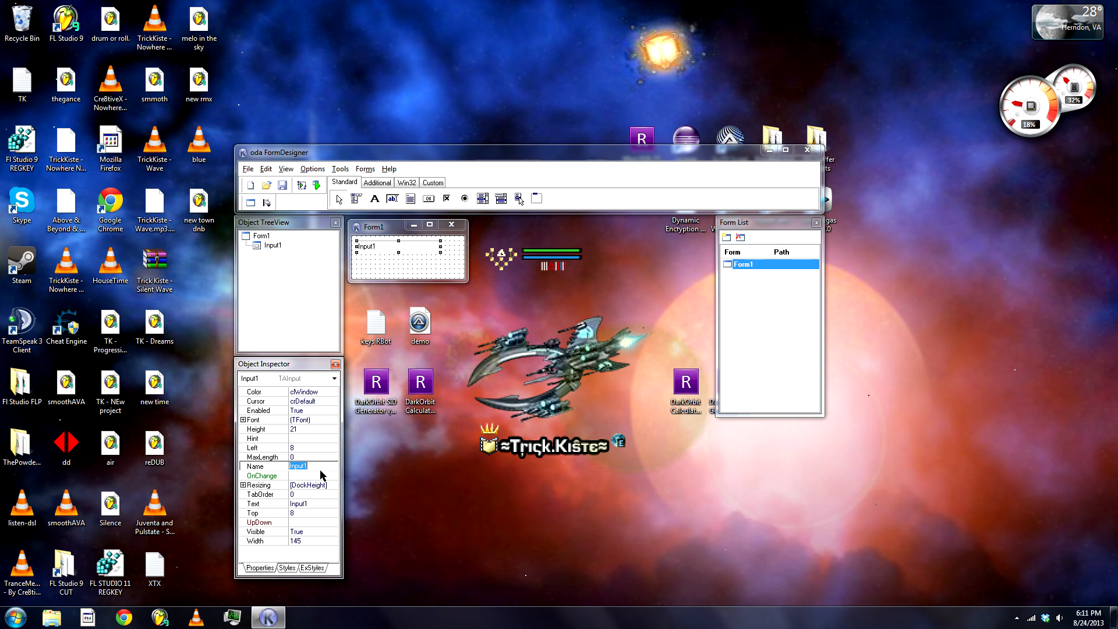
Step: Rename the text input box from Input1 to ip1
text(ip)
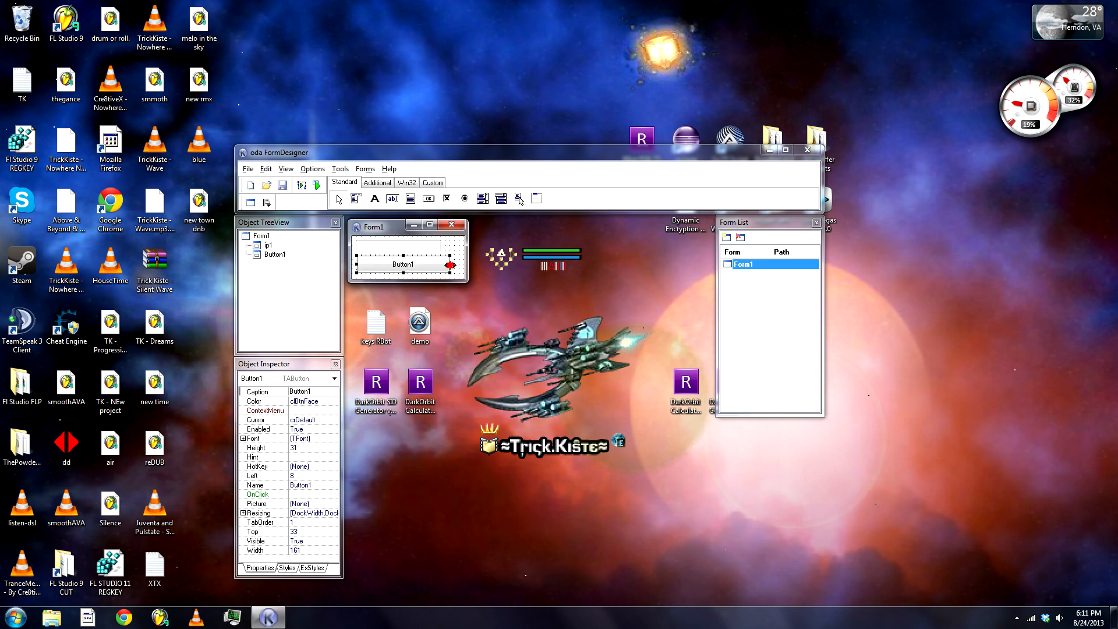
Step: Select the whole Form1 after placing Button1 beneath the ip1 input
click(397, 242)
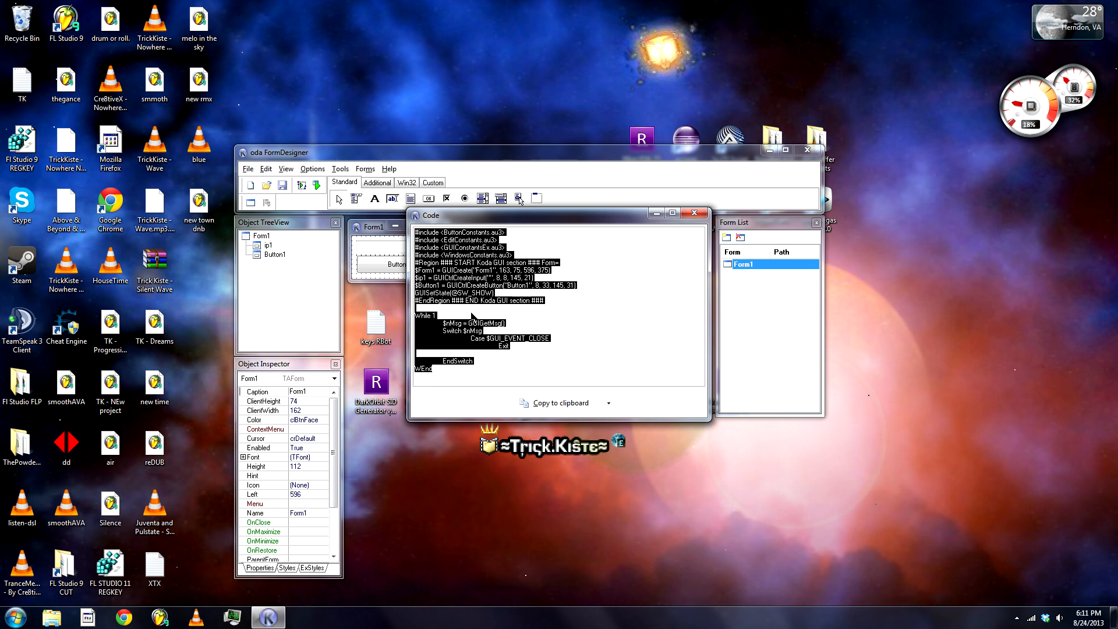
Step: Copy the generated Form1 code and open demo.au3 for editing in SciTE
click(694, 213)
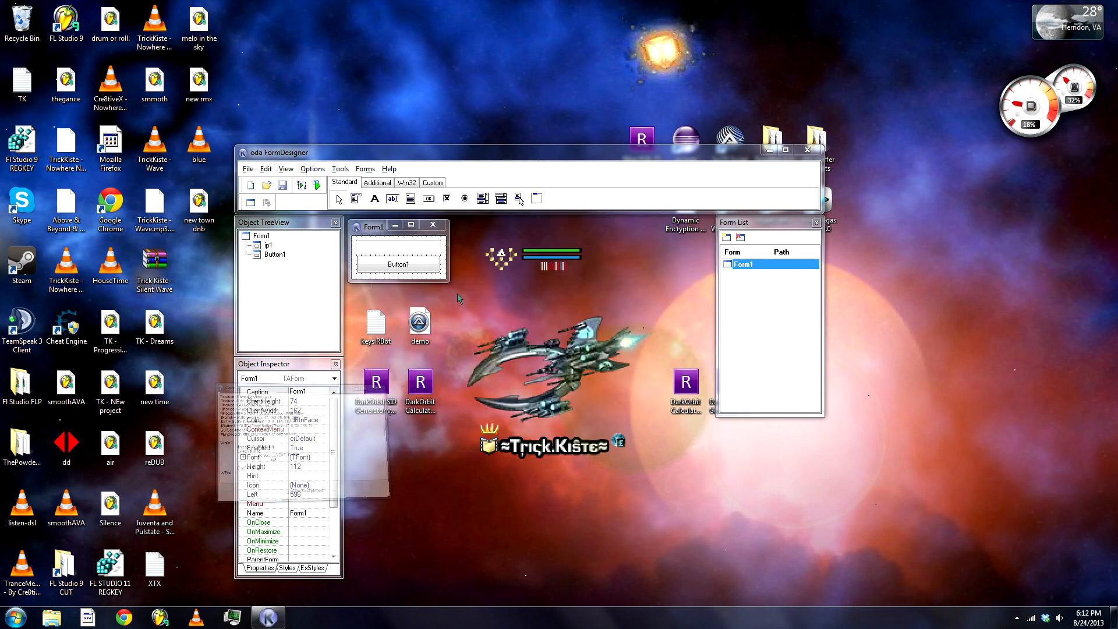
right_click(419, 324)
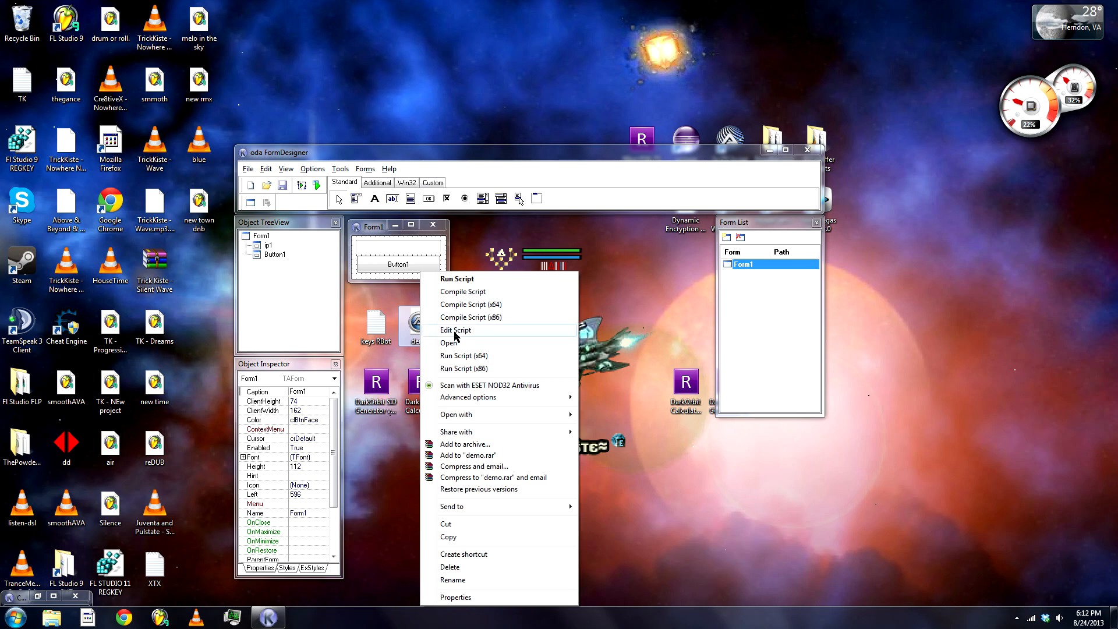
click(454, 330)
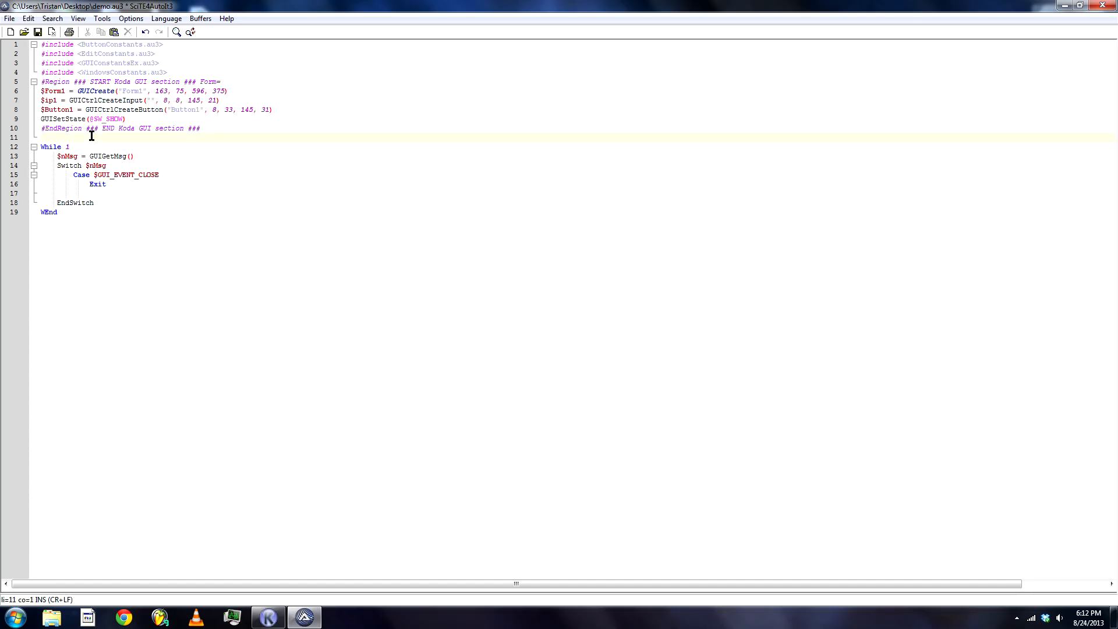
Step: Wrap the While loop in Func Main()/EndFunc, call Main() after GUISetState, and start a Case
text(Func)
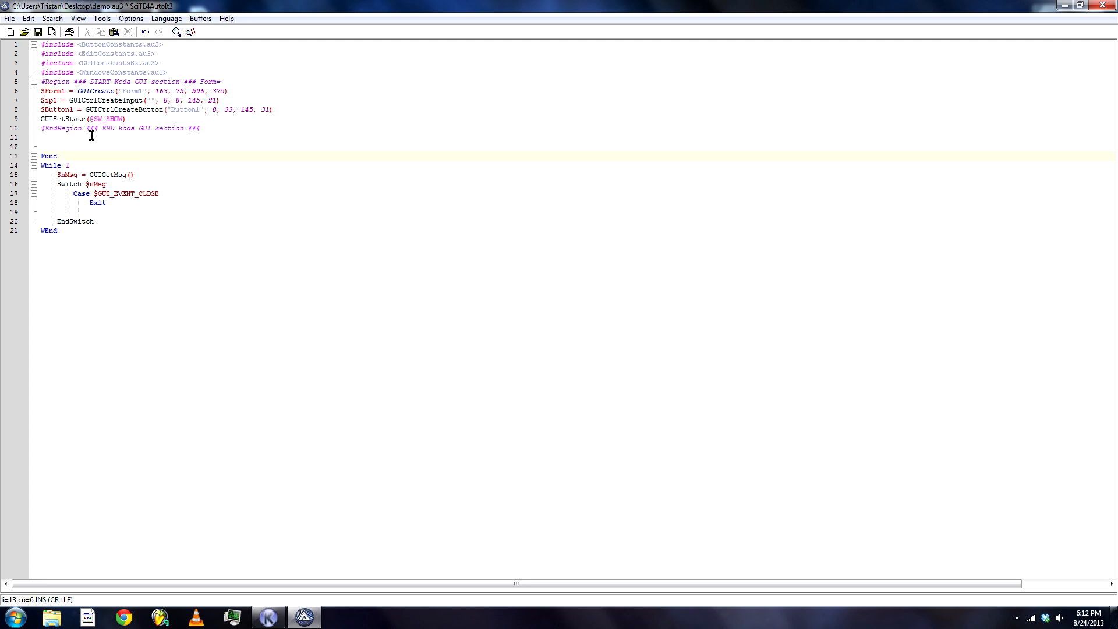
text(Main()
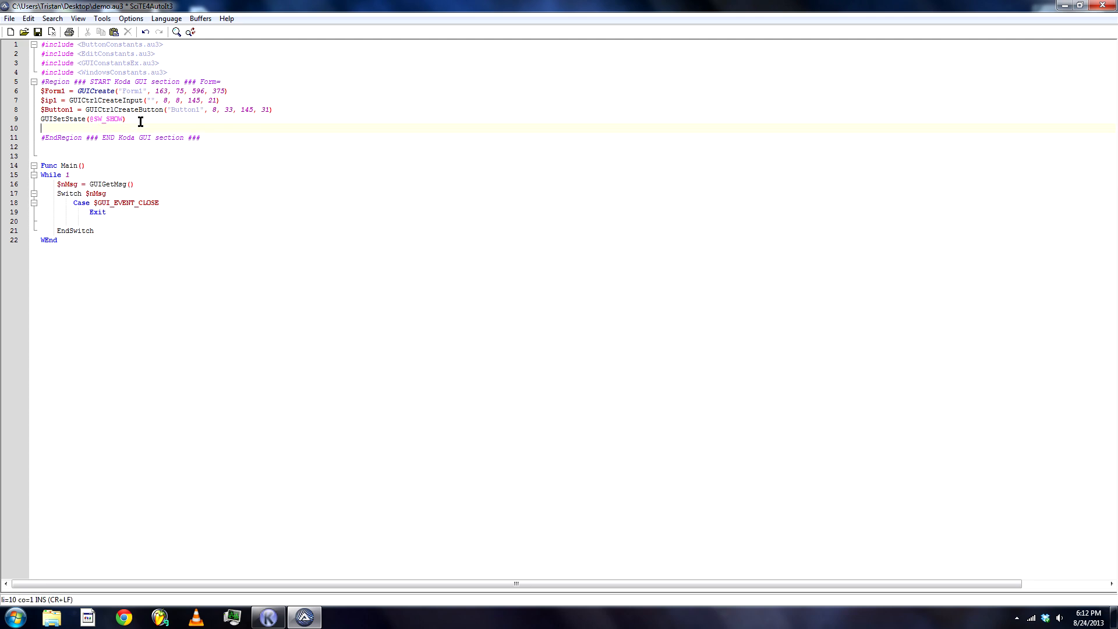
text(Main())
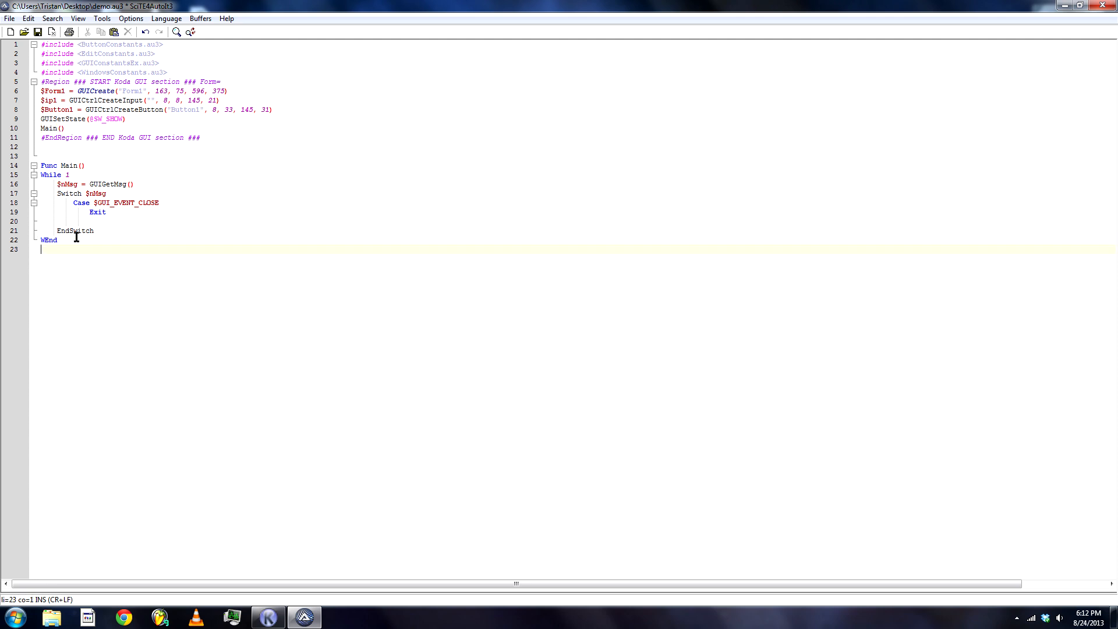
text(EndFunc)
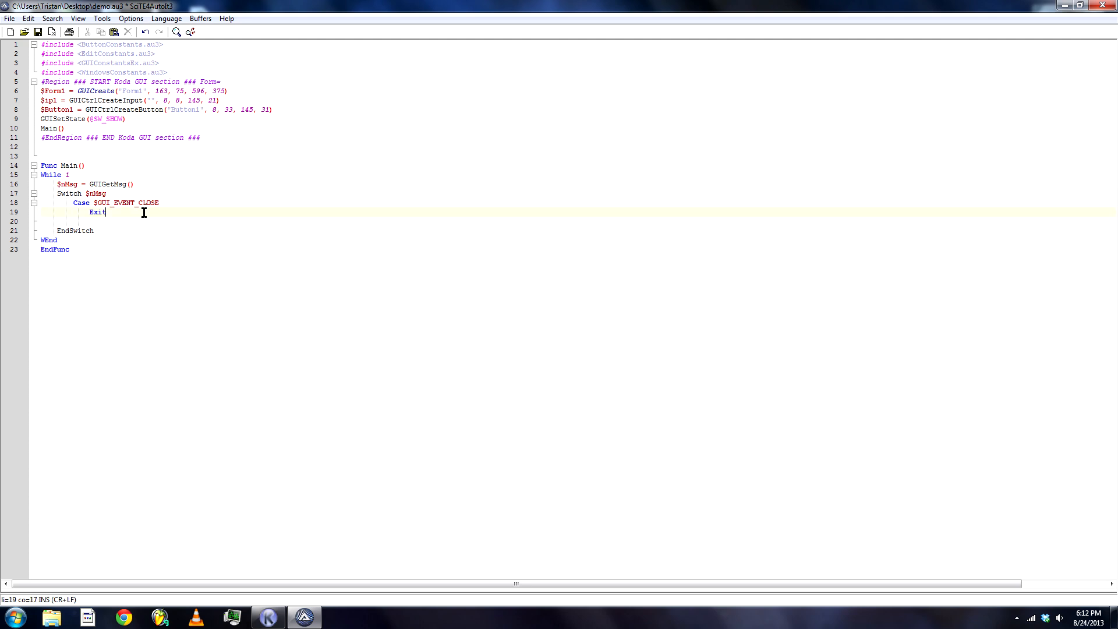
text(case)
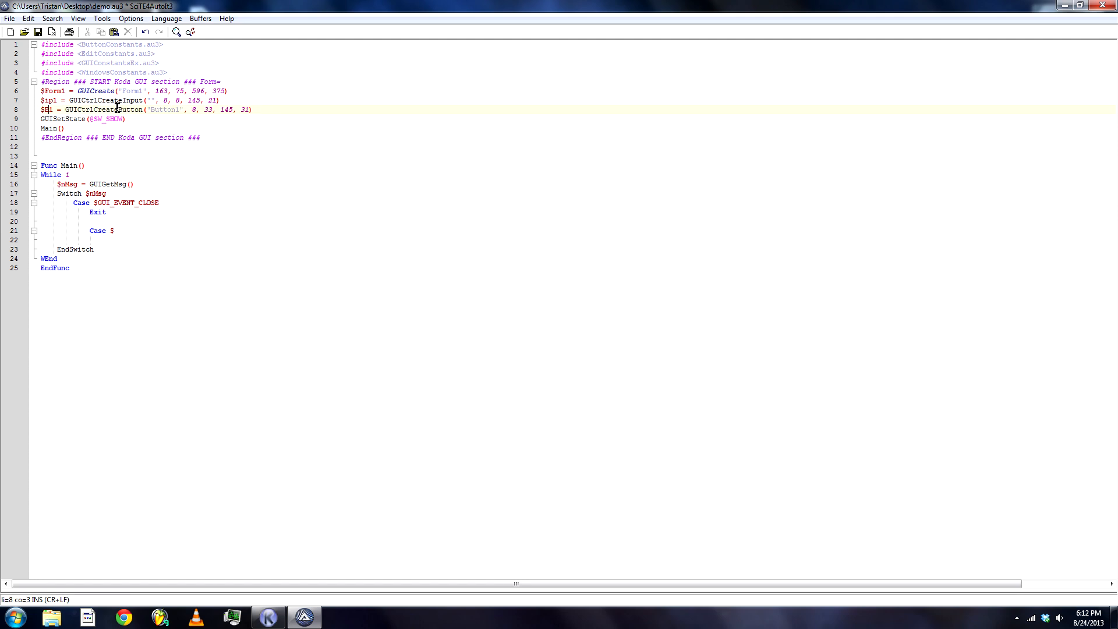
Step: Rename $Button1 to $Bnt1, complete Case $Bnt1, and move to the blank line below
click(141, 230)
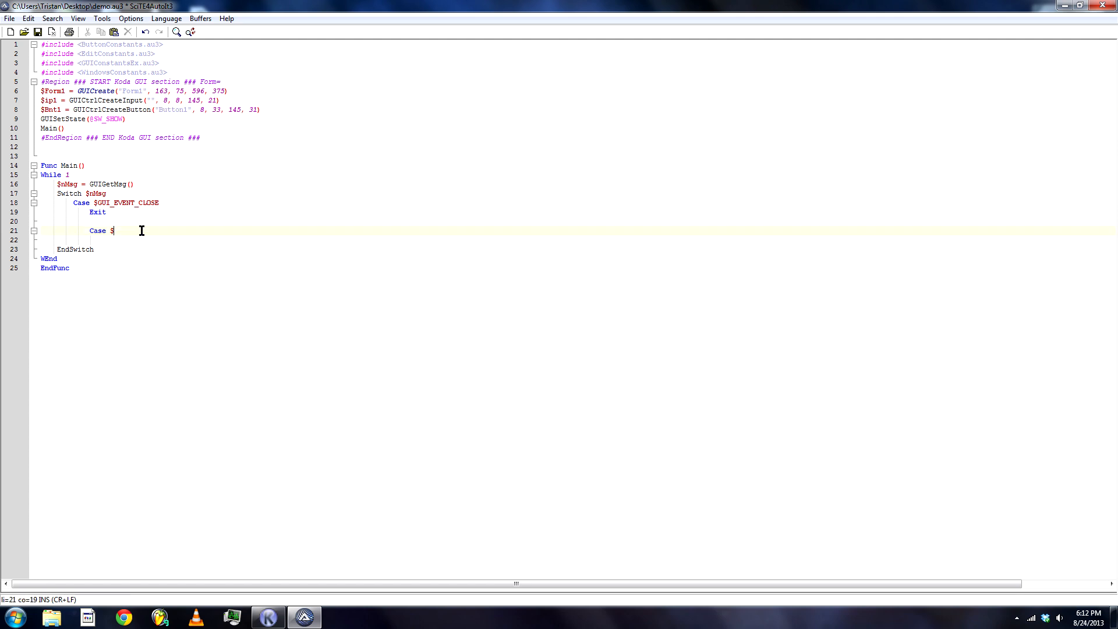
text(Bnt1)
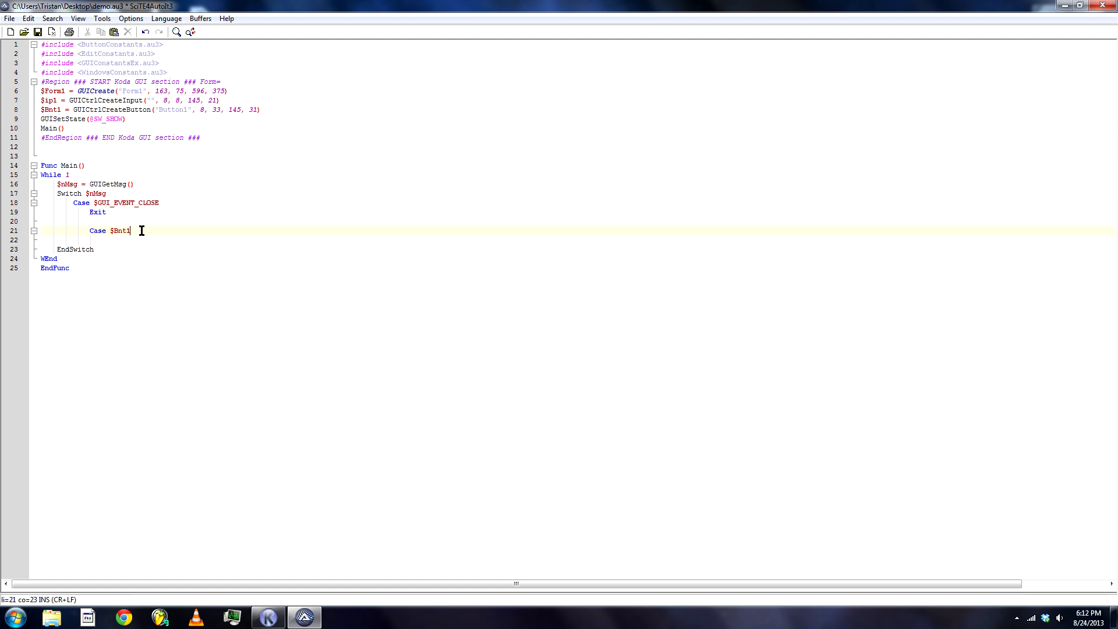
key(Return)
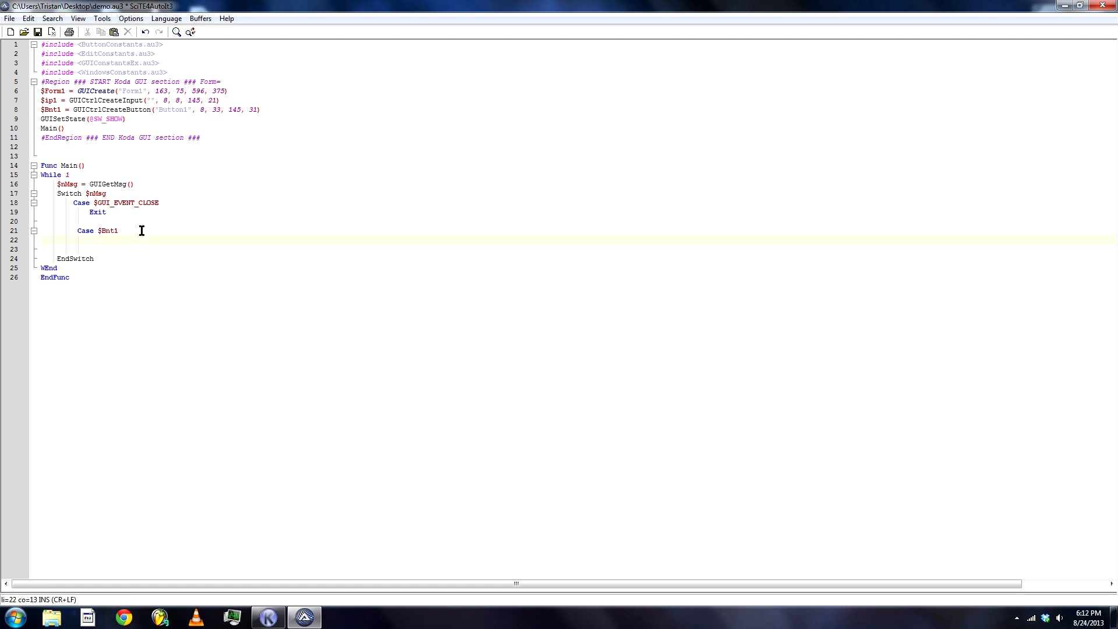
click(105, 118)
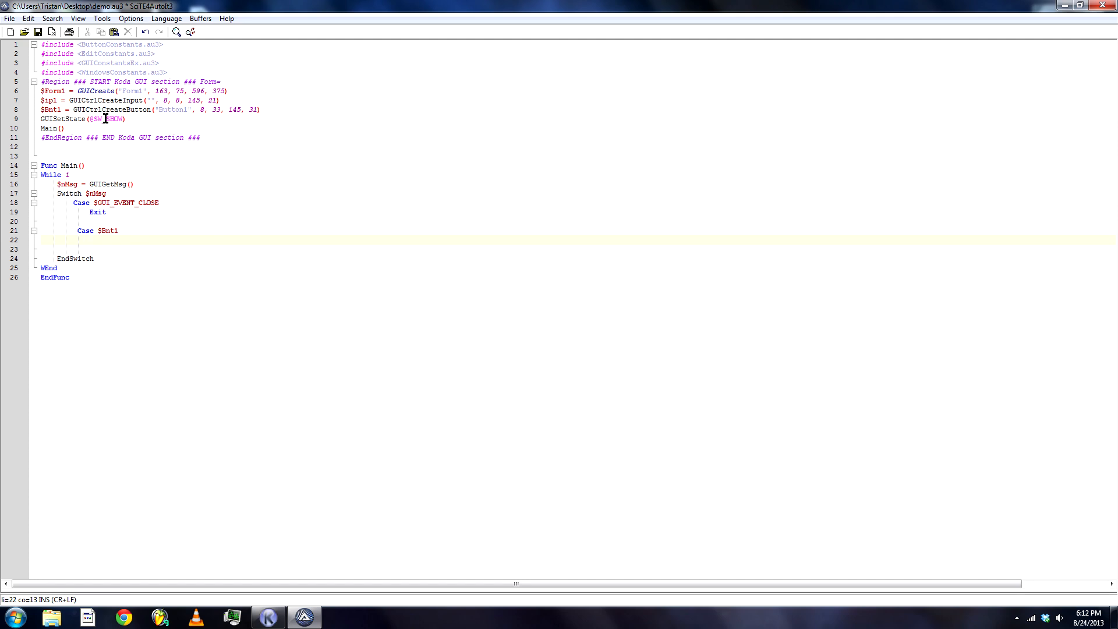
mouse_move(219, 91)
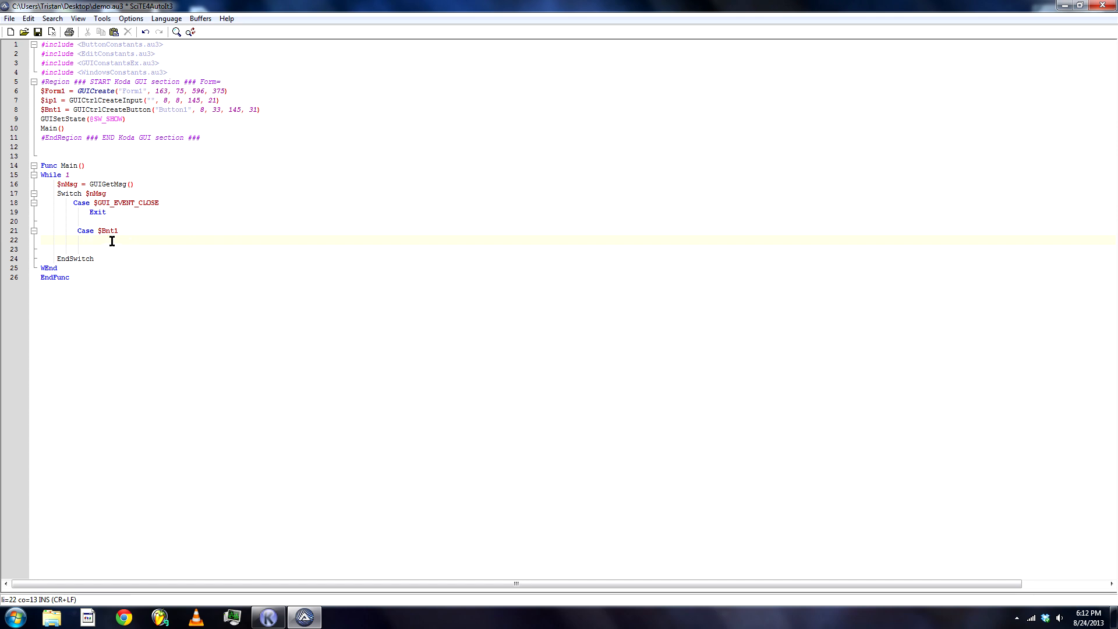
Step: Under Case $Bnt1, write $readip = GUICtrlRead($ip1)
text($)
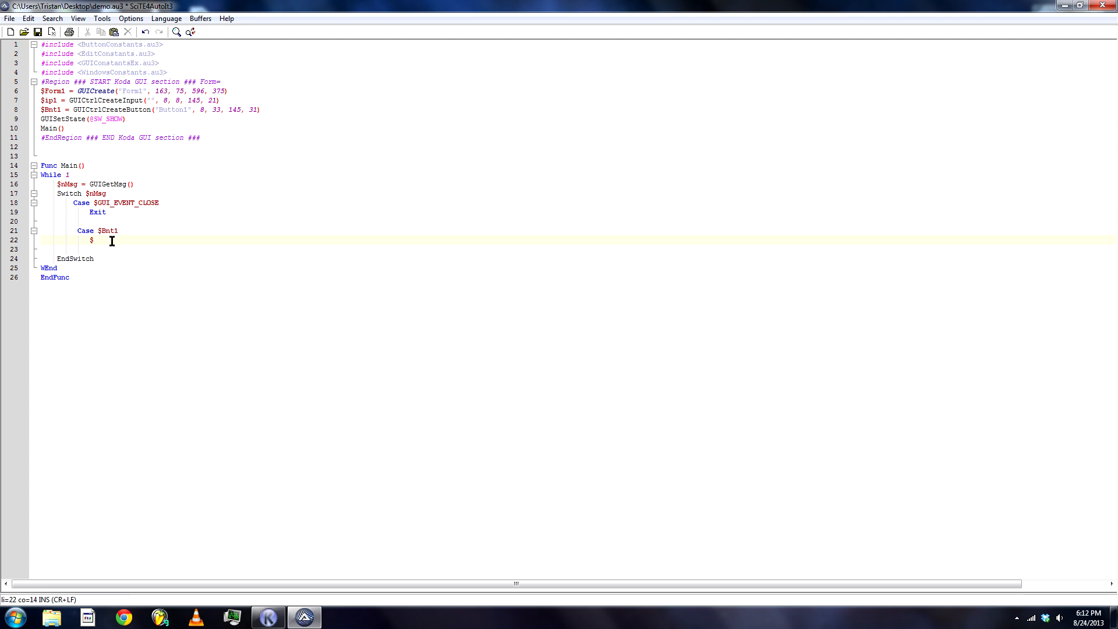
text(read)
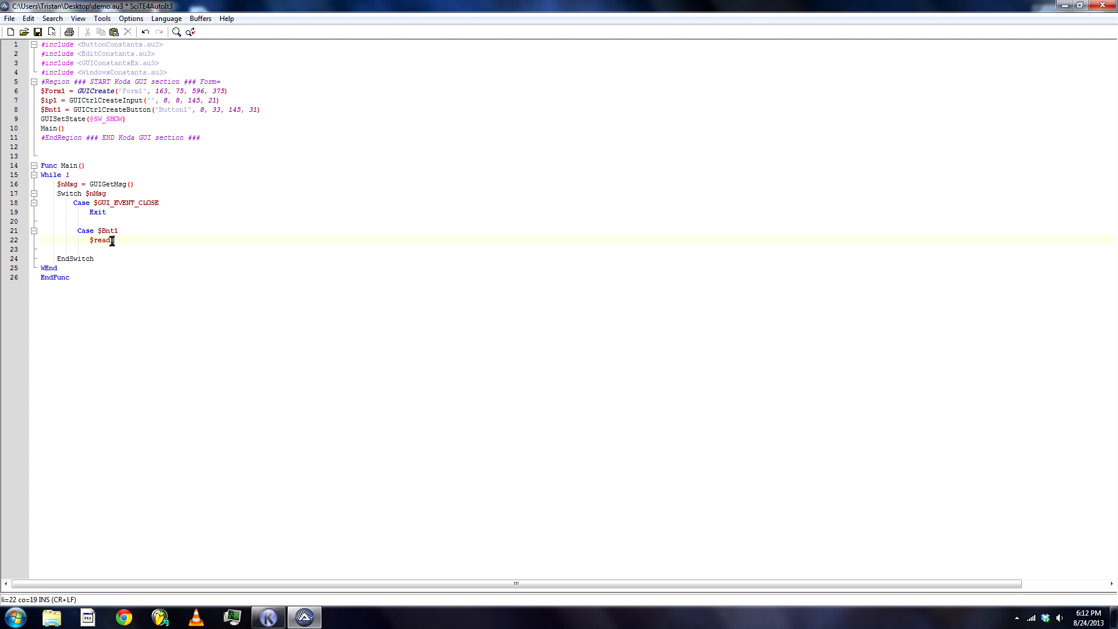
text(=)
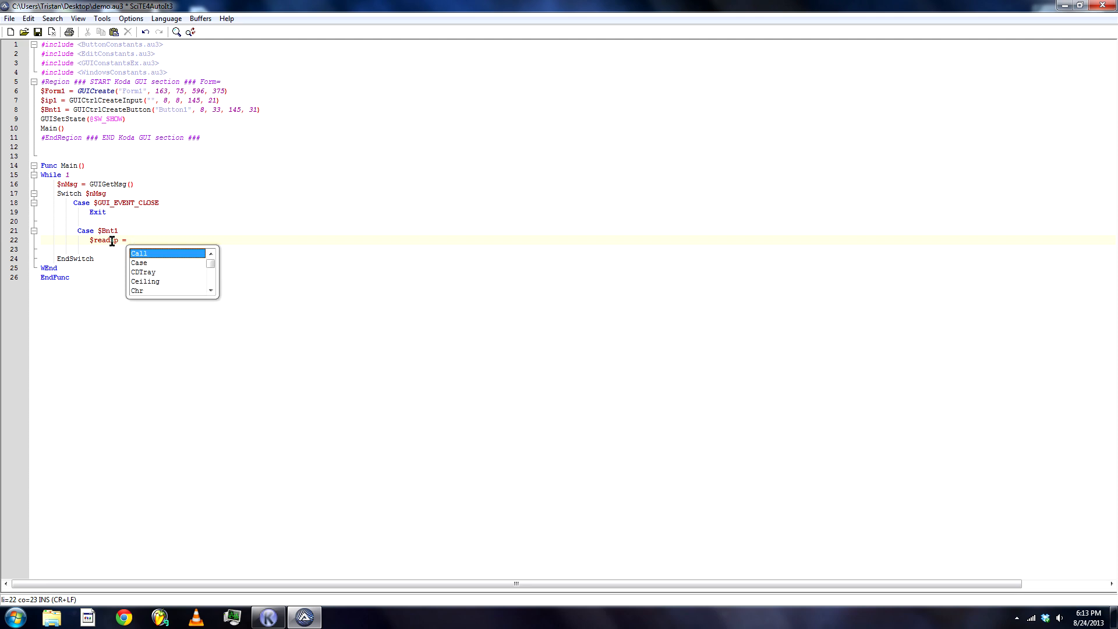
text(guictrl)
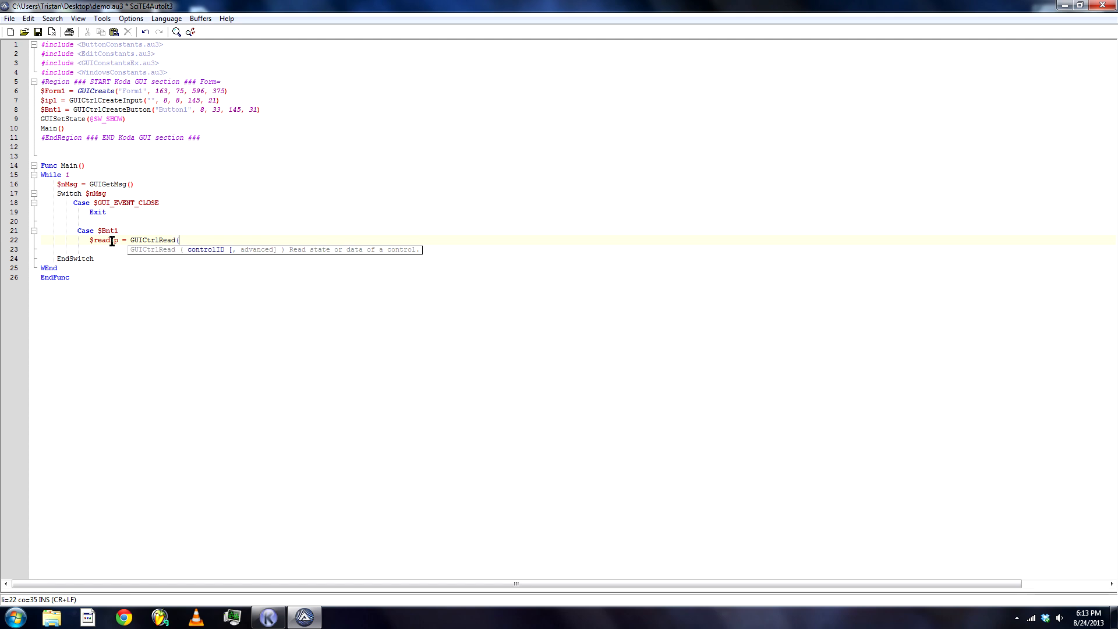
text($ip2)
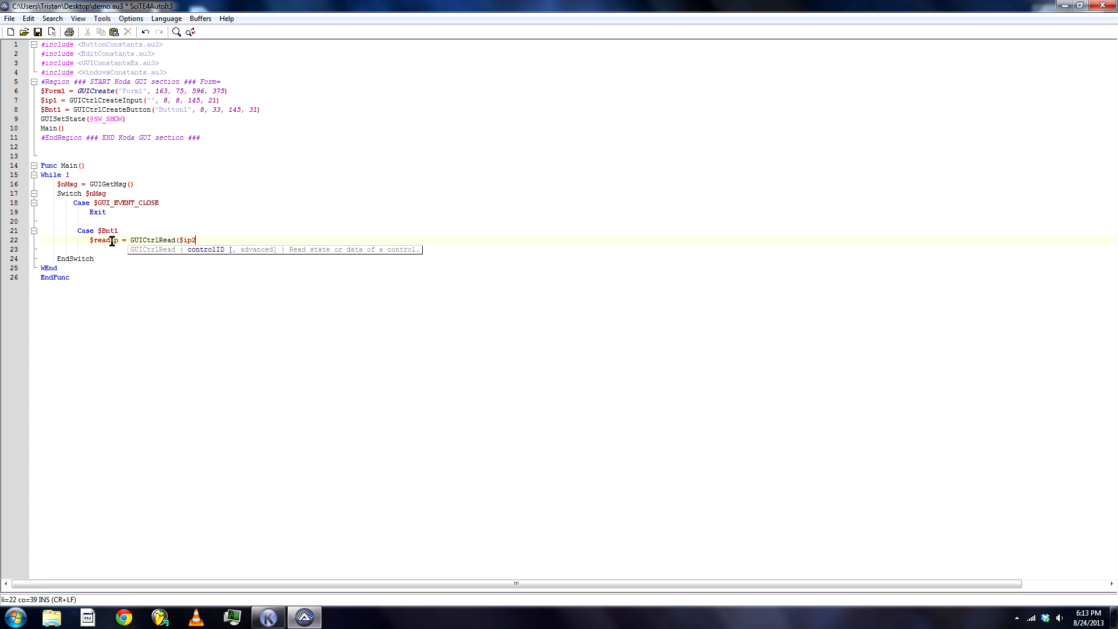
text(1)
key(Return)
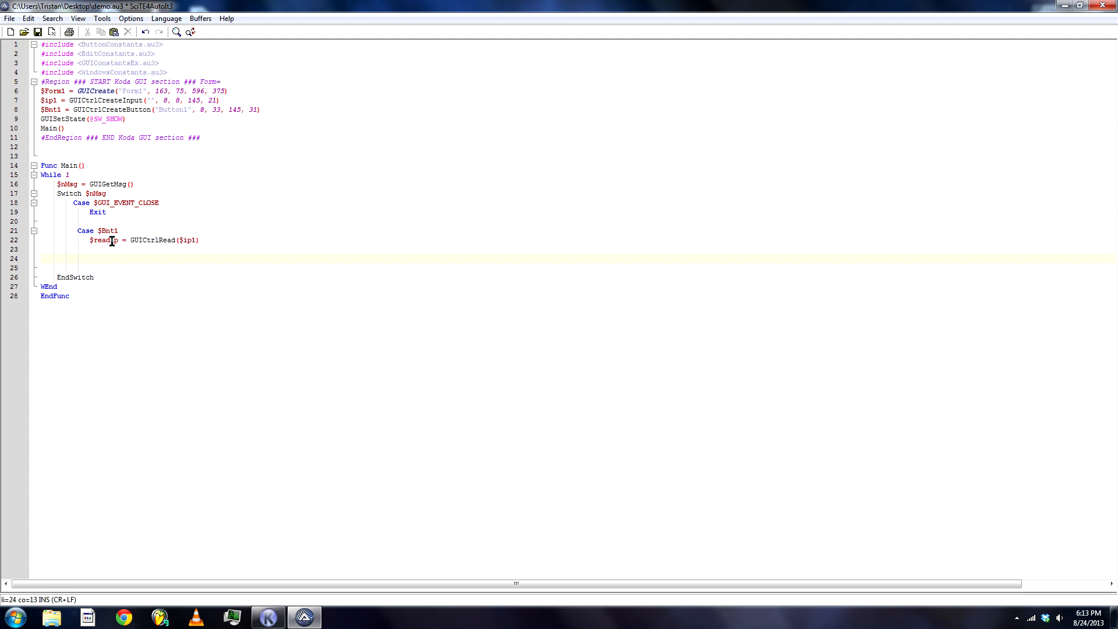
Step: Add MsgBox(0, "", $readip) below the GUICtrlRead line
text(msg)
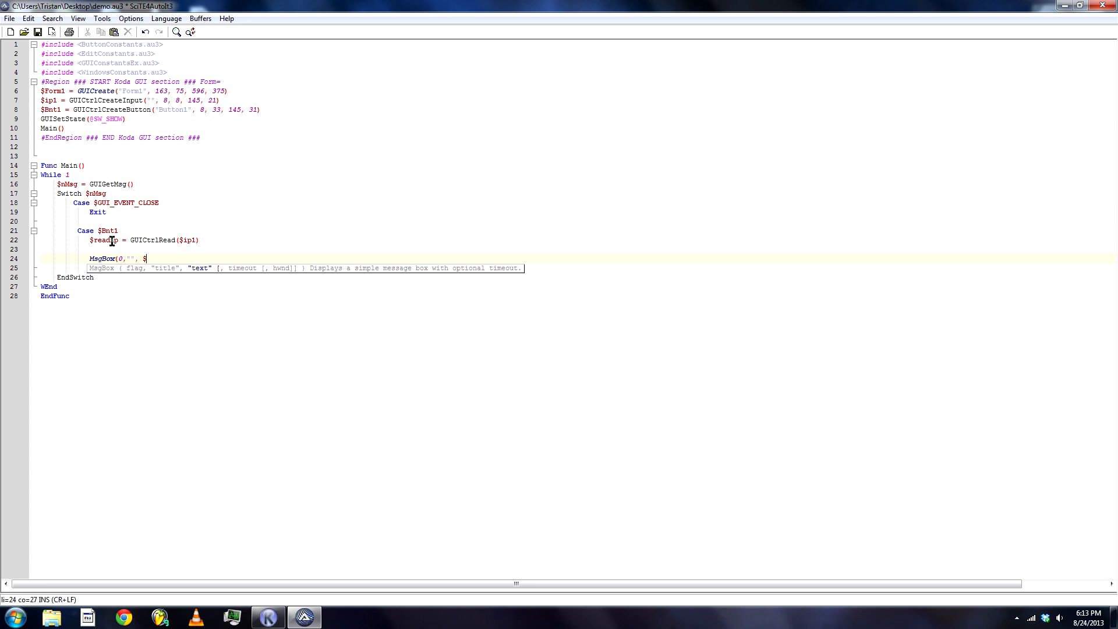
text(read)
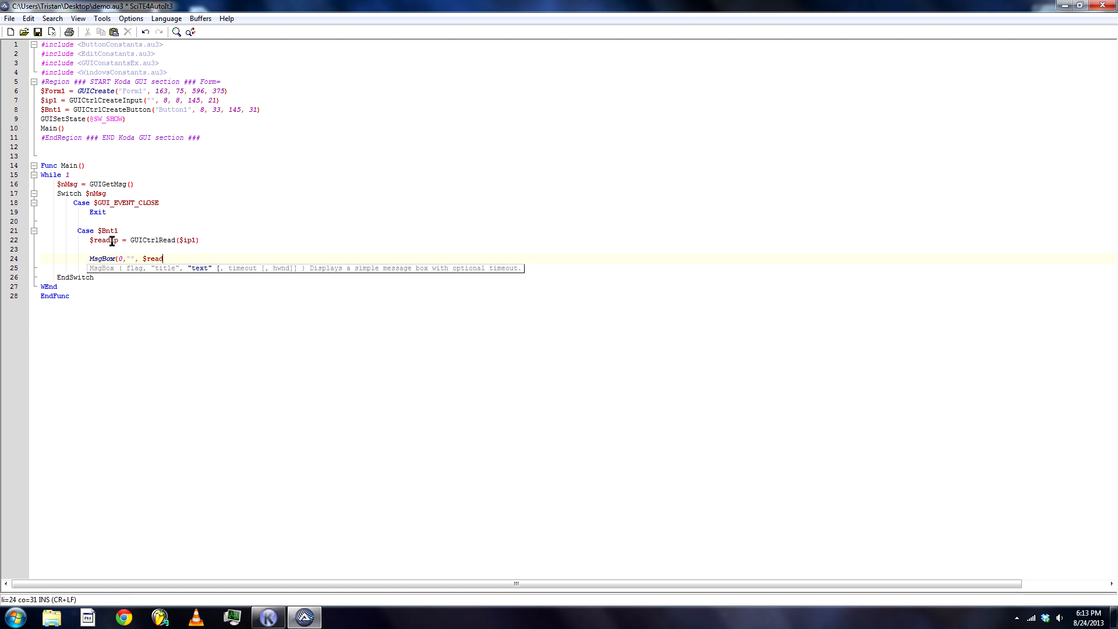
text(ip)
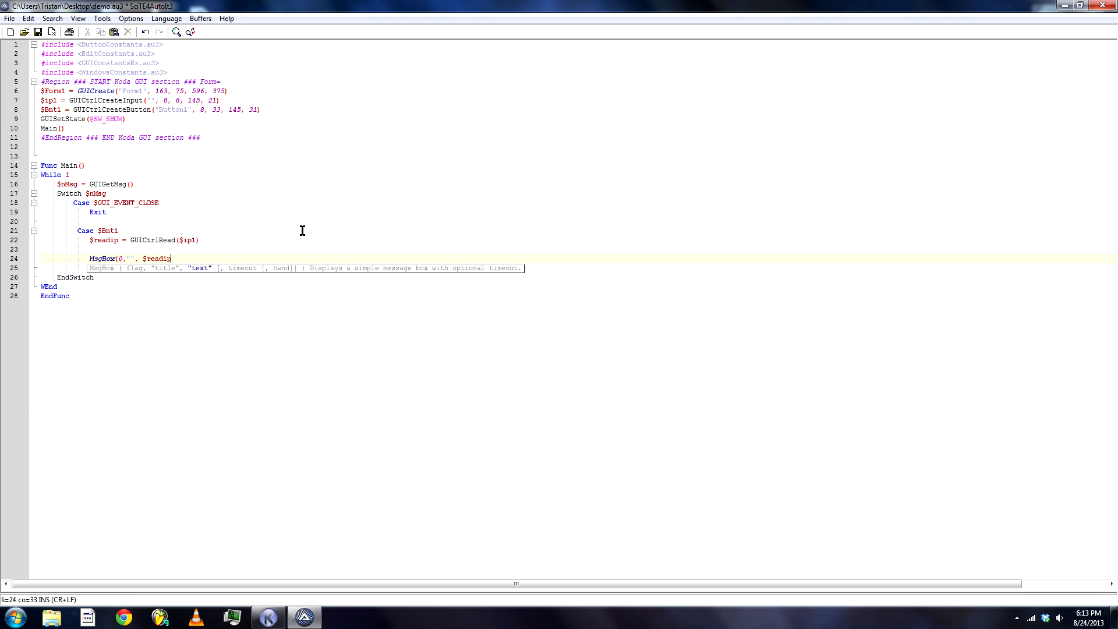
text())
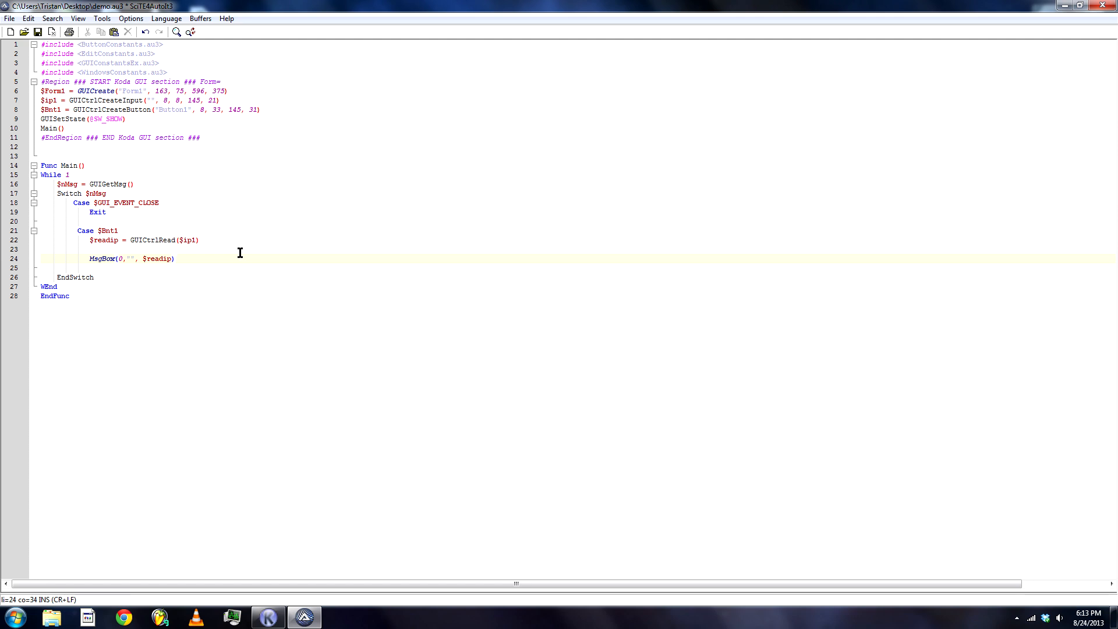
Step: Insert If $readip = "" Then with a MsgBox(48, "", "") warning and a Main() call
key(Return)
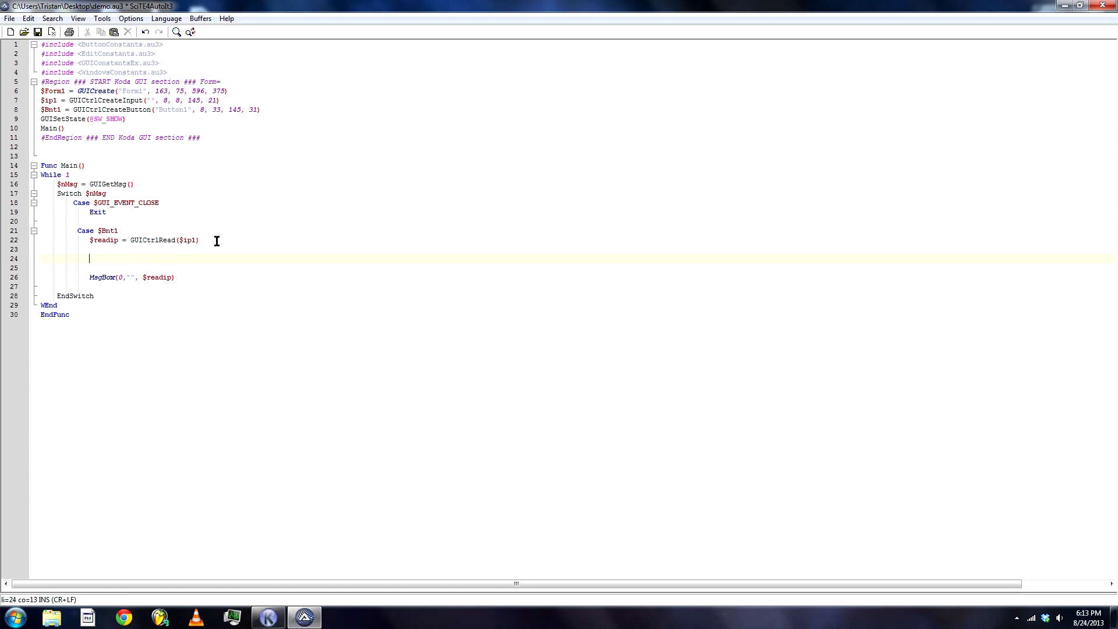
text(If)
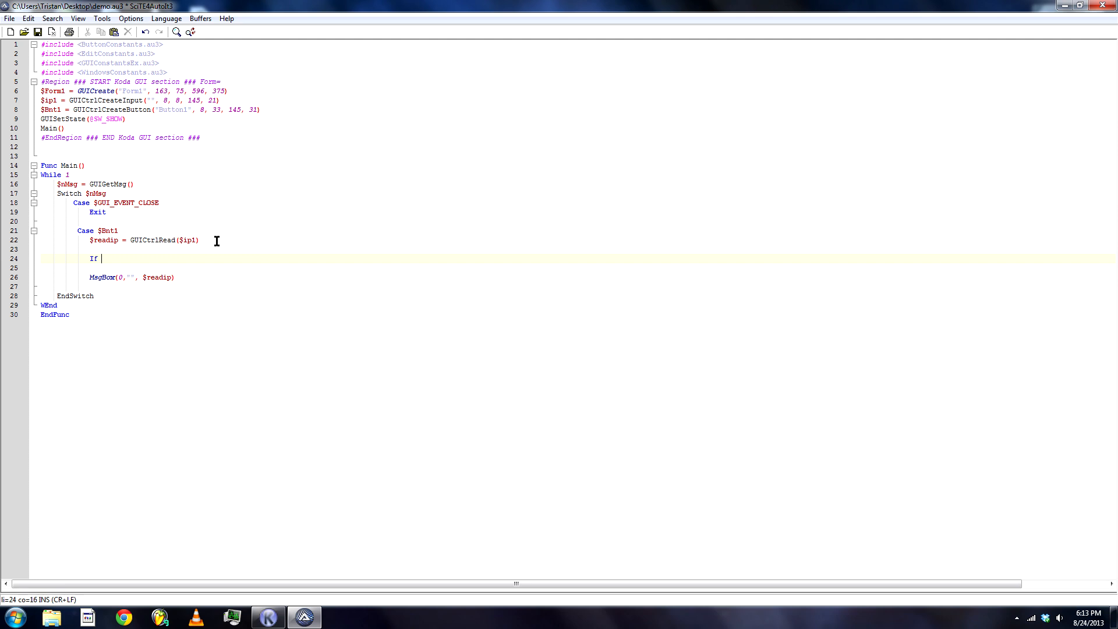
text($)
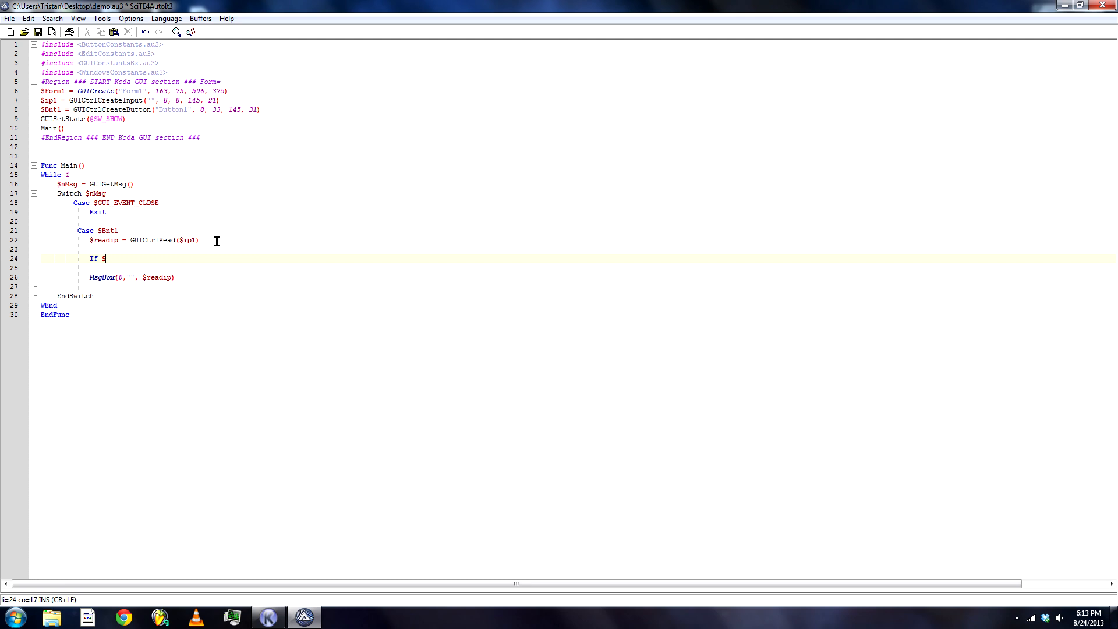
text(readip)
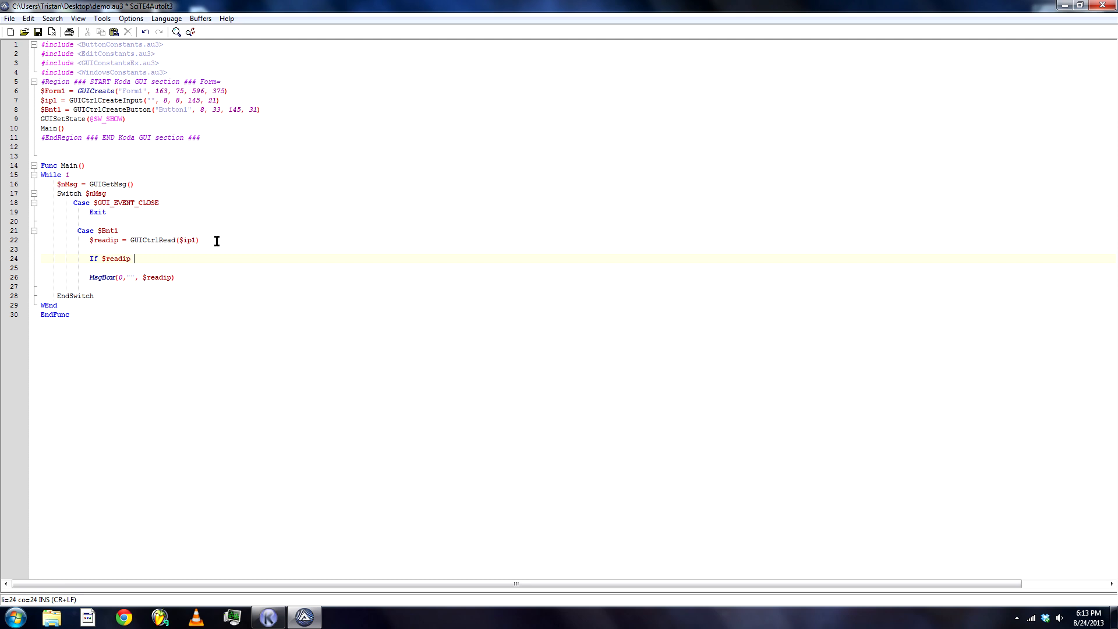
text(= "" Then)
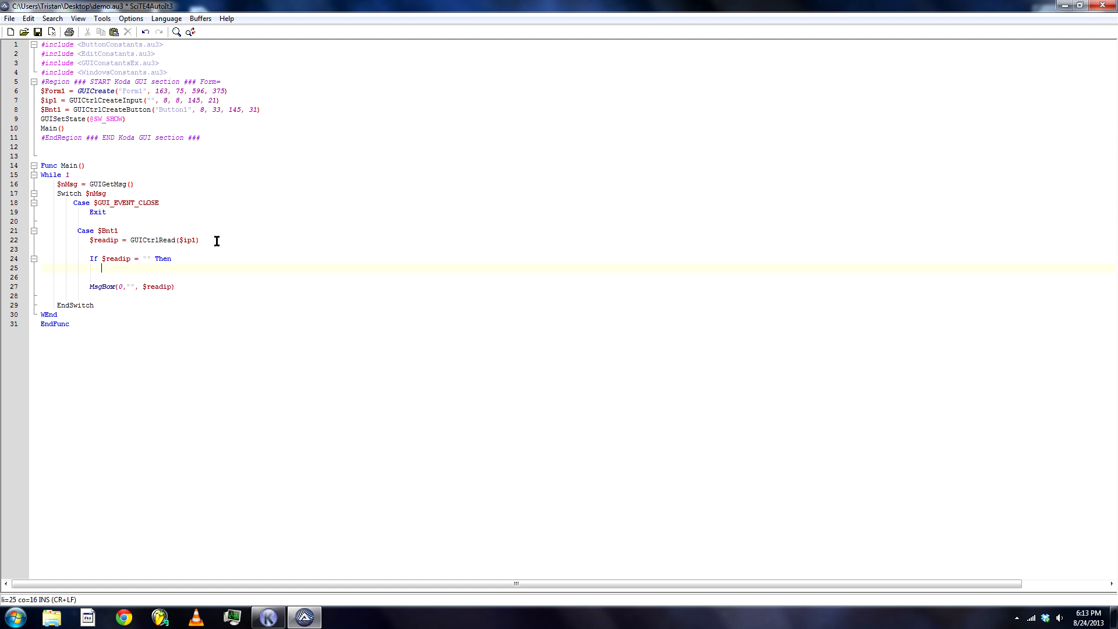
text(msg)
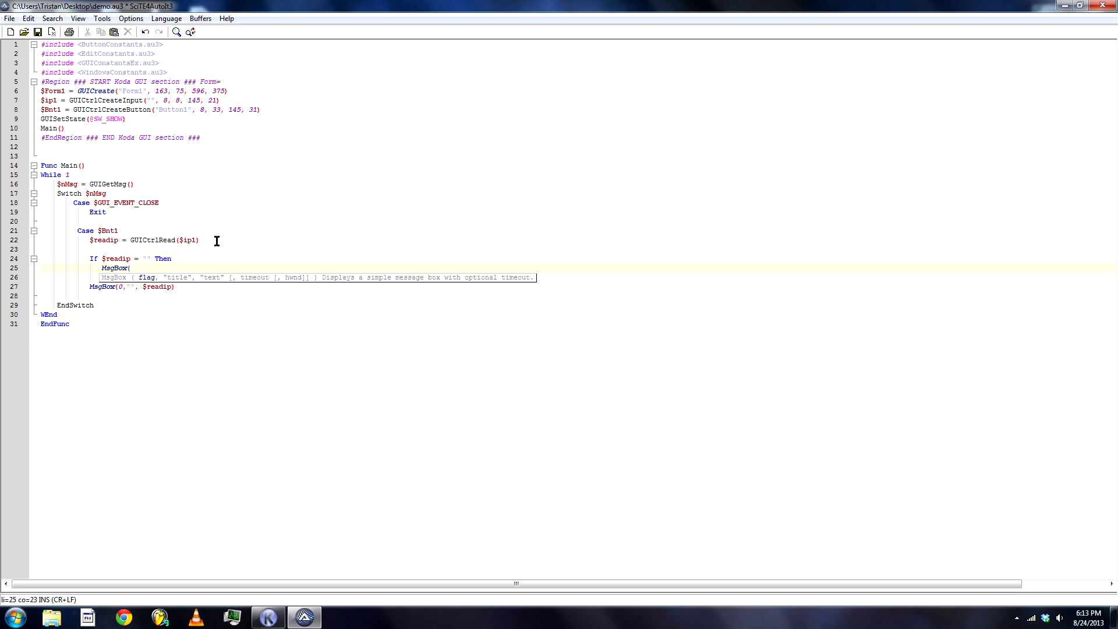
text(48,"",""))
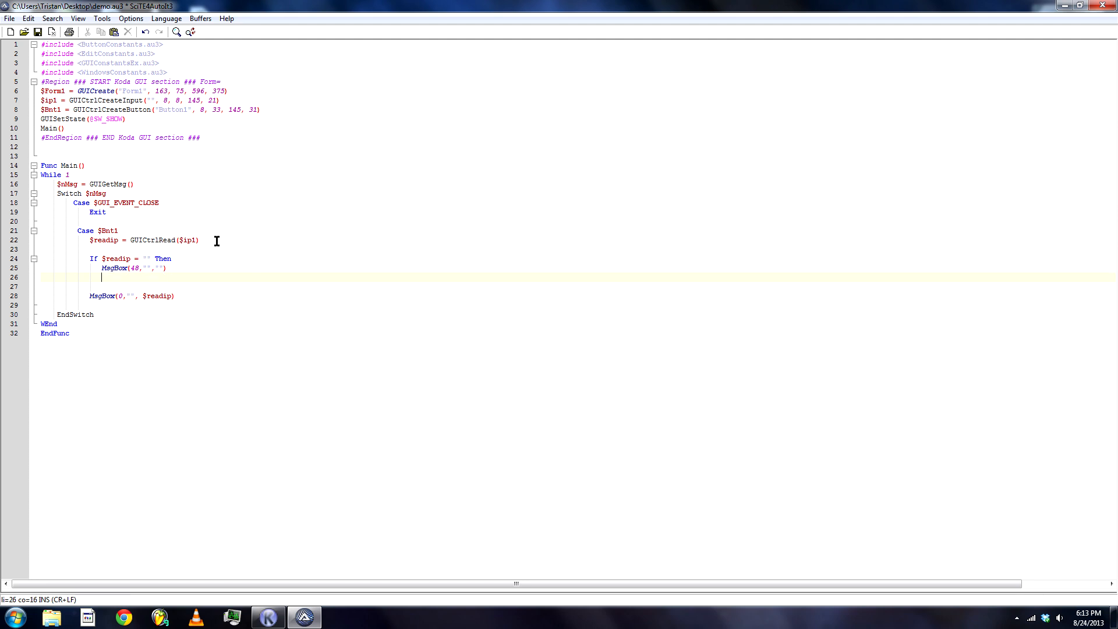
text(Main())
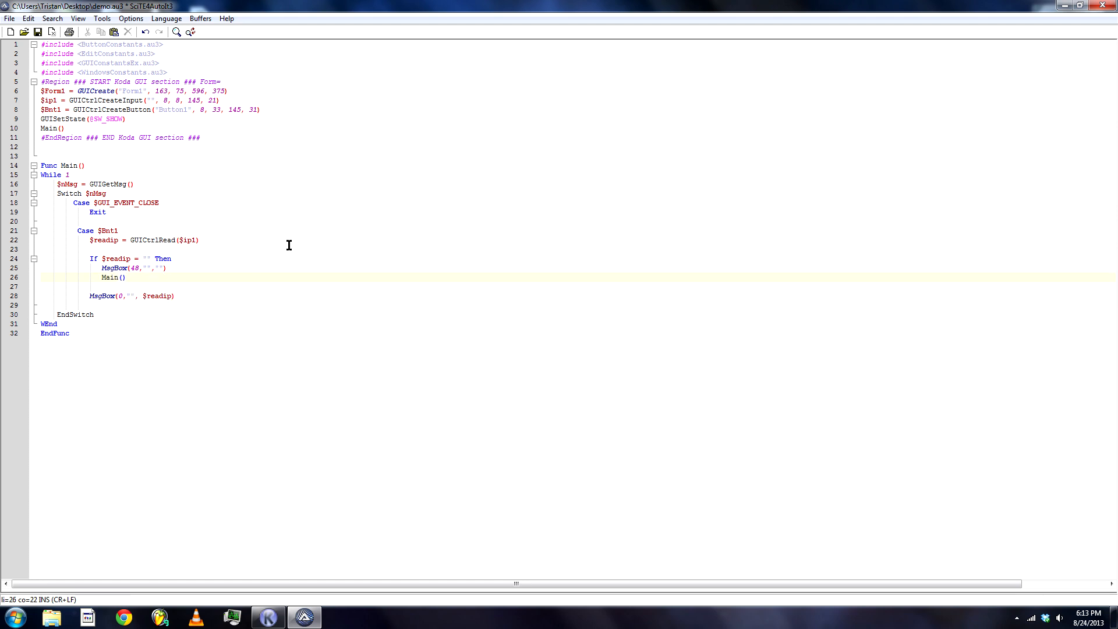
Step: Add Main() after the MsgBox(0) line and begin typing EndIf
key(Return)
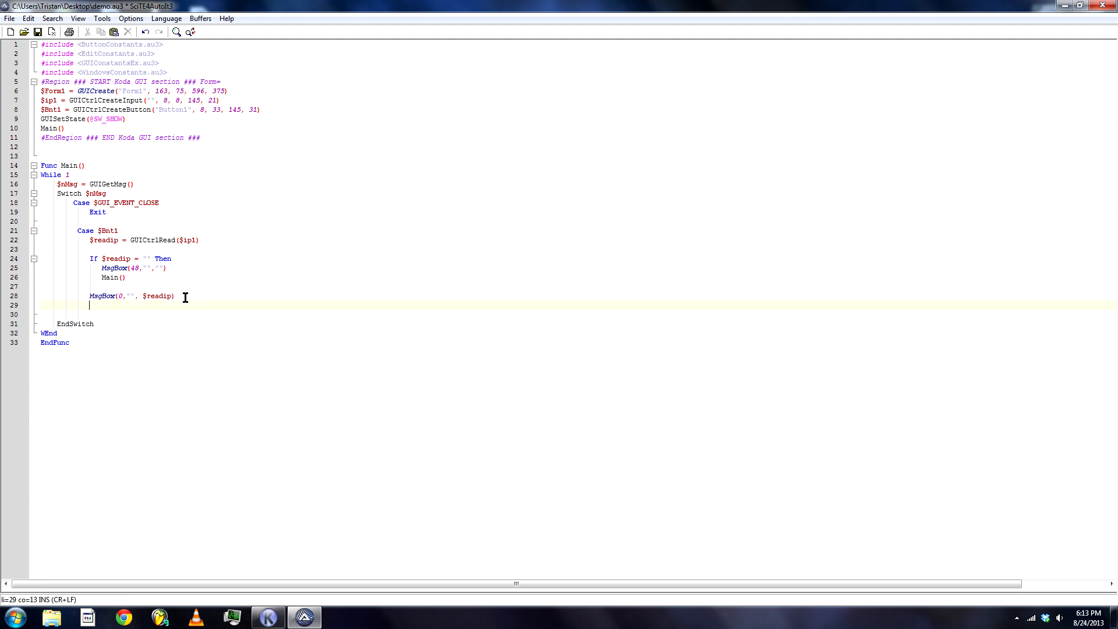
text(Main())
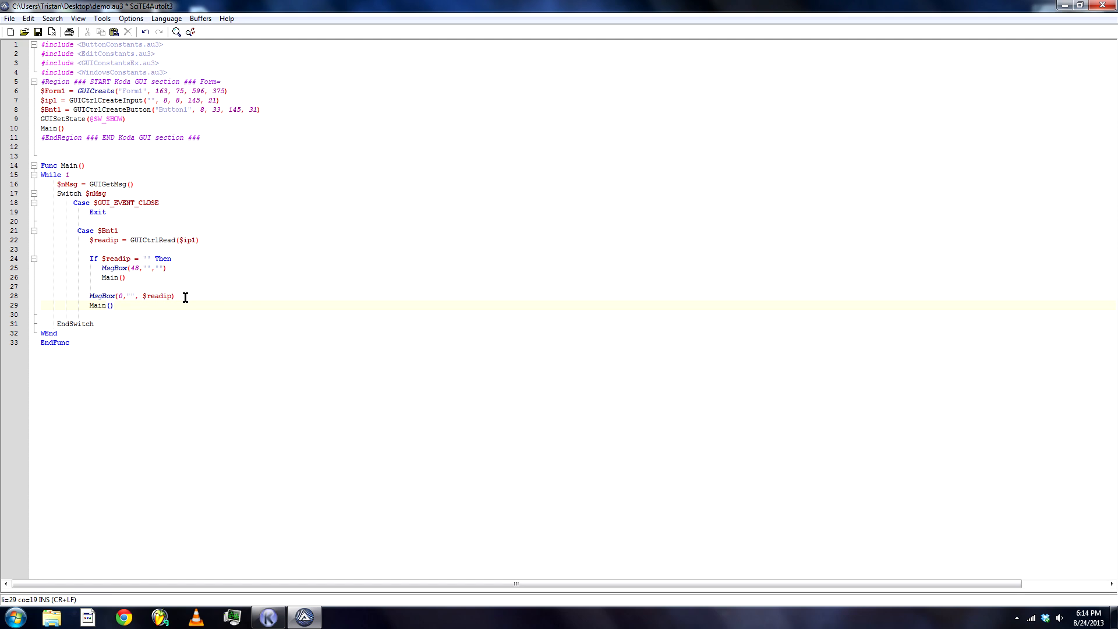
key(Return)
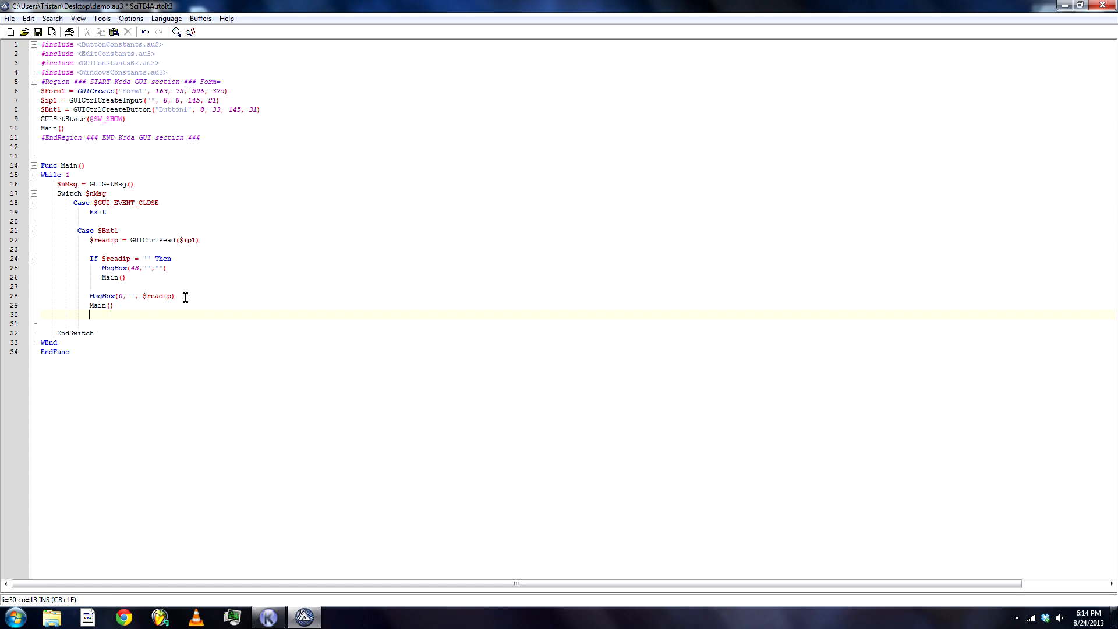
text(en)
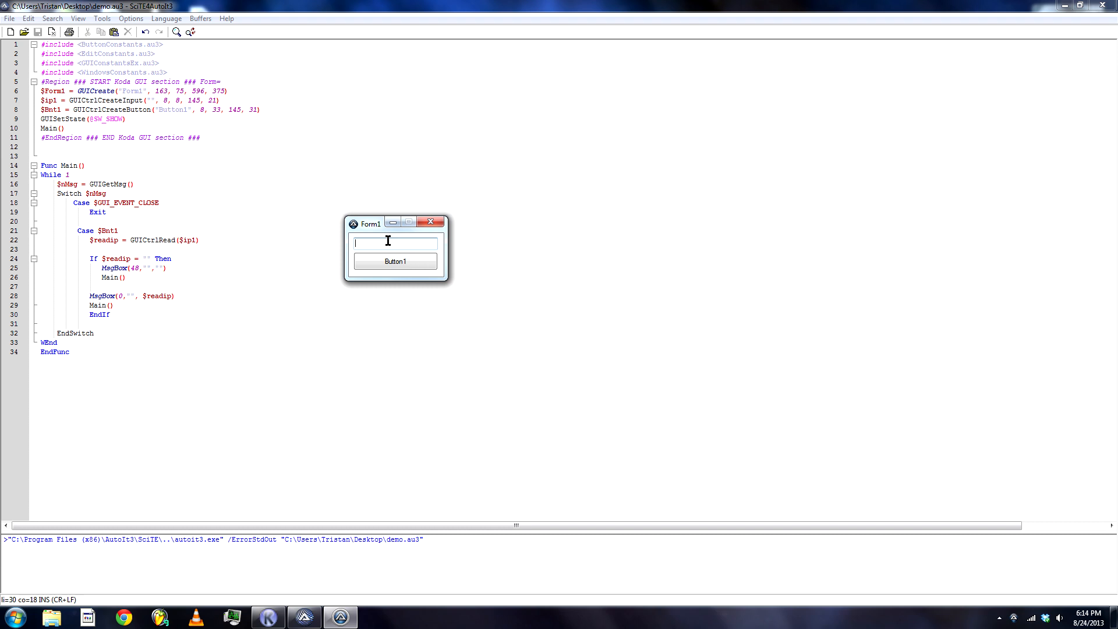
Step: Enter 'hello world' into the running form's input box
text(hello world)
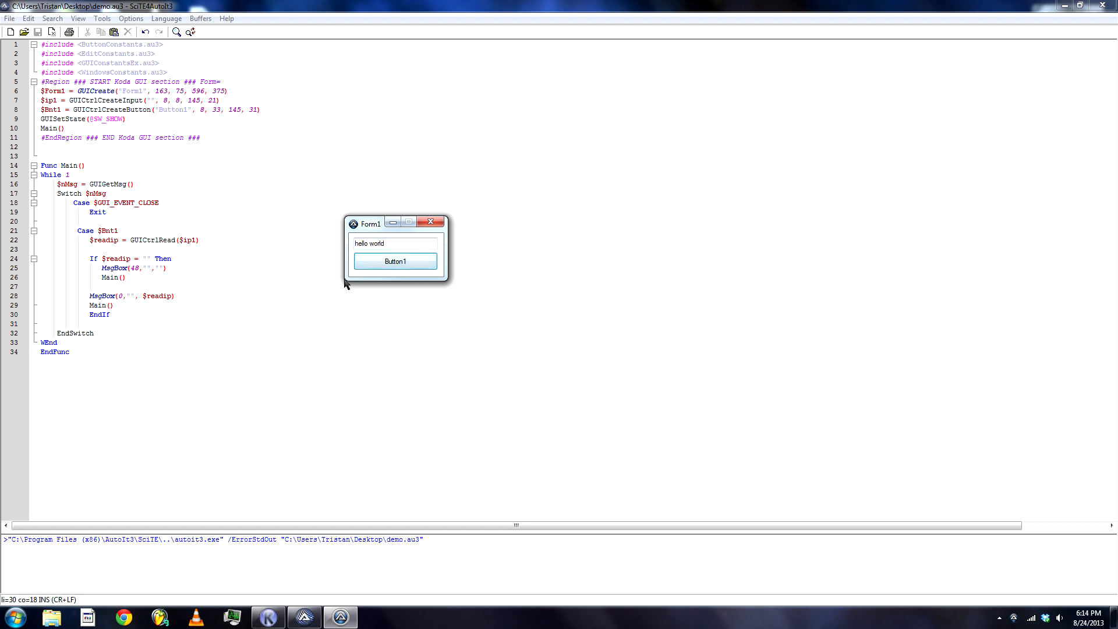
mouse_move(377, 271)
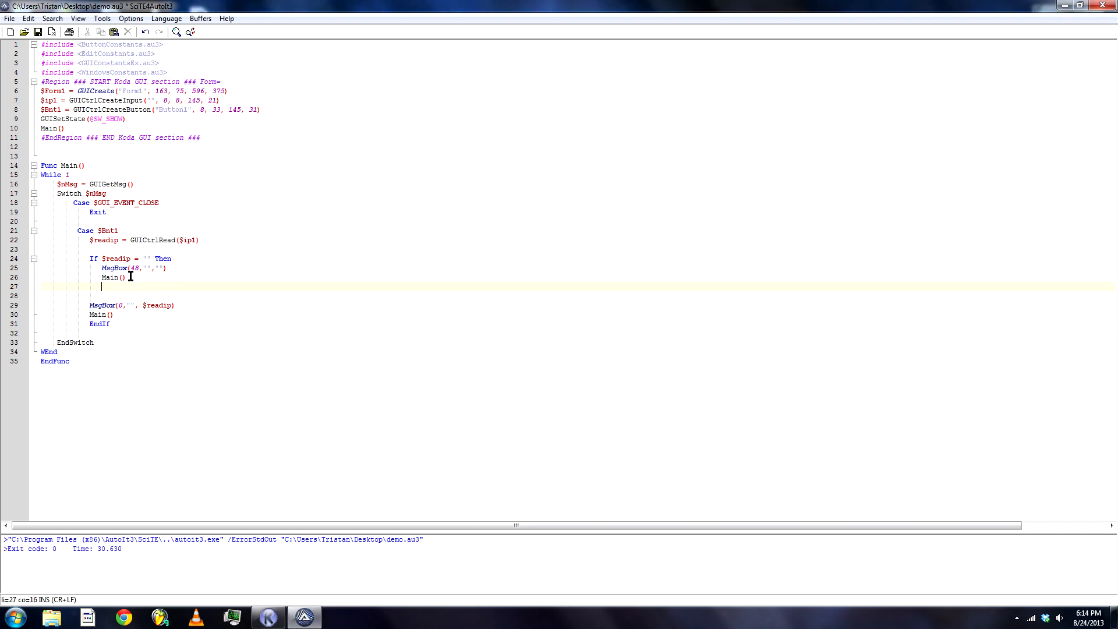
Step: Add an Else line, rerun and echo 'hello world' via Button1, then type 'supp?'
text(Else)
text(he)
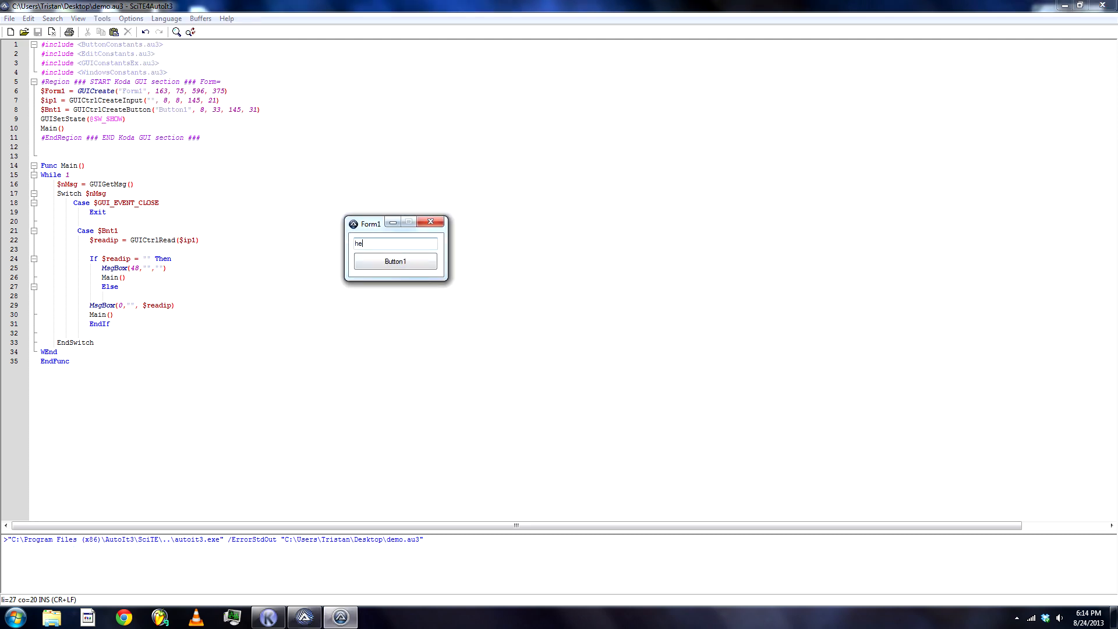
text(llo worl)
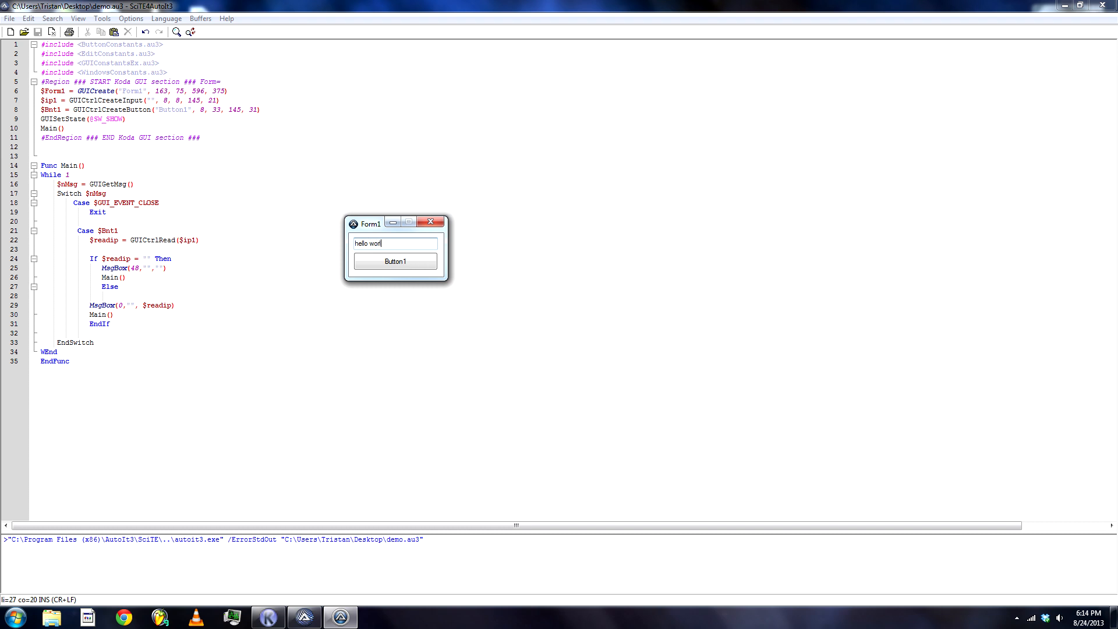
click(395, 261)
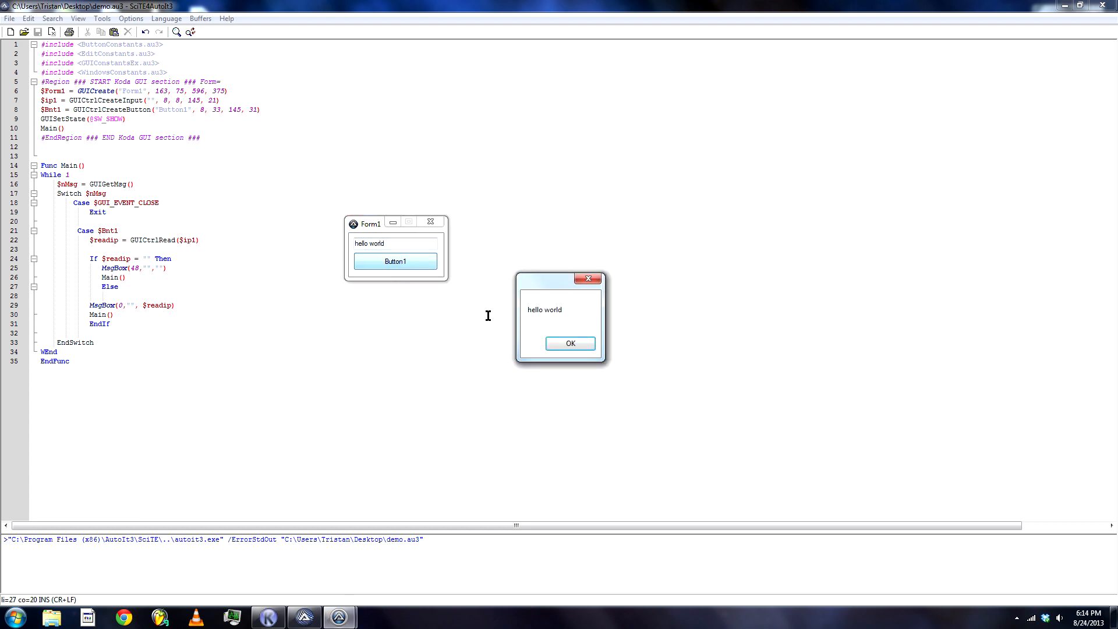
click(569, 343)
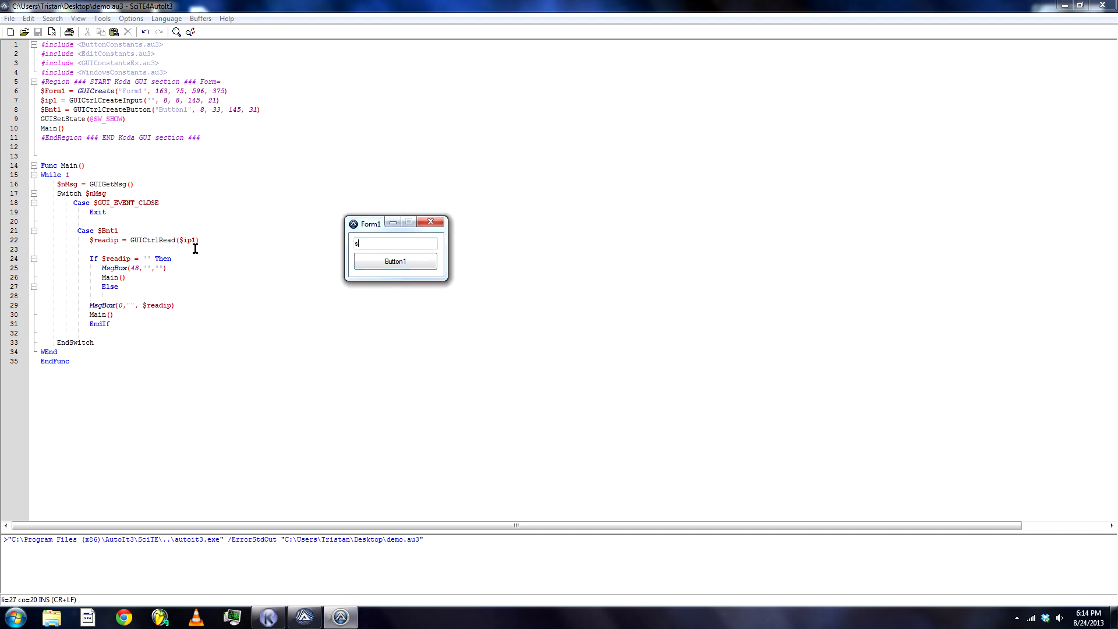
text(upp?)
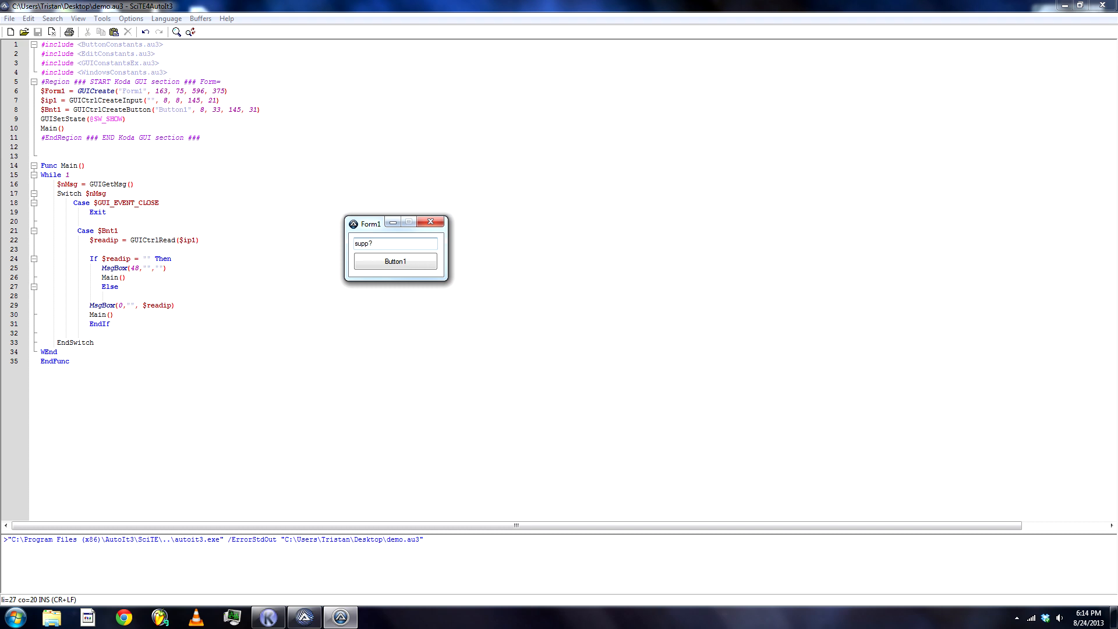
mouse_move(401, 248)
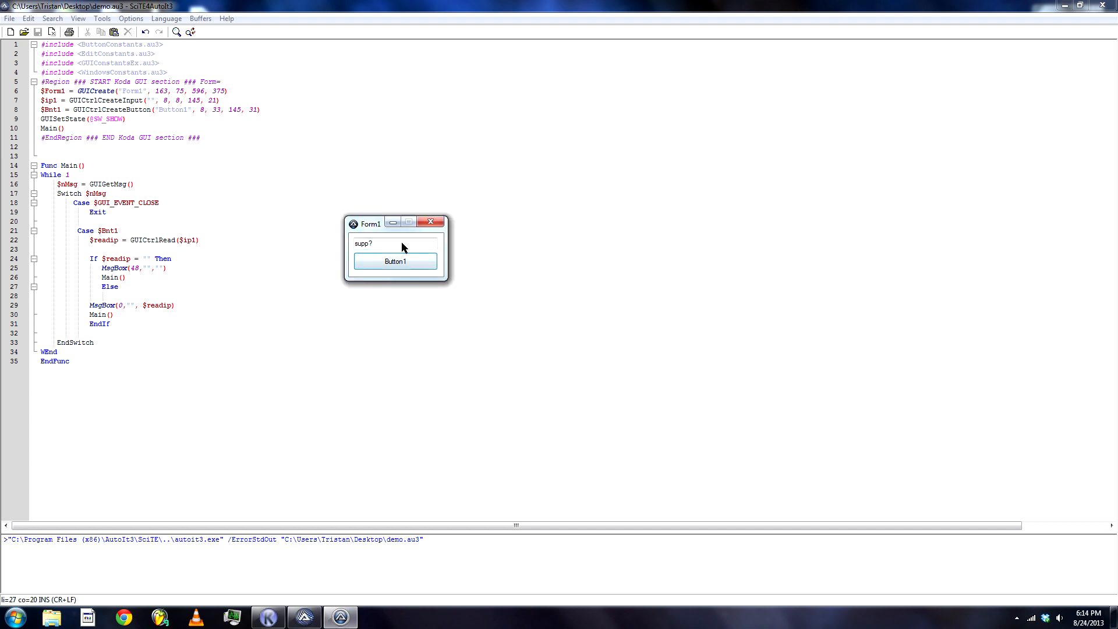